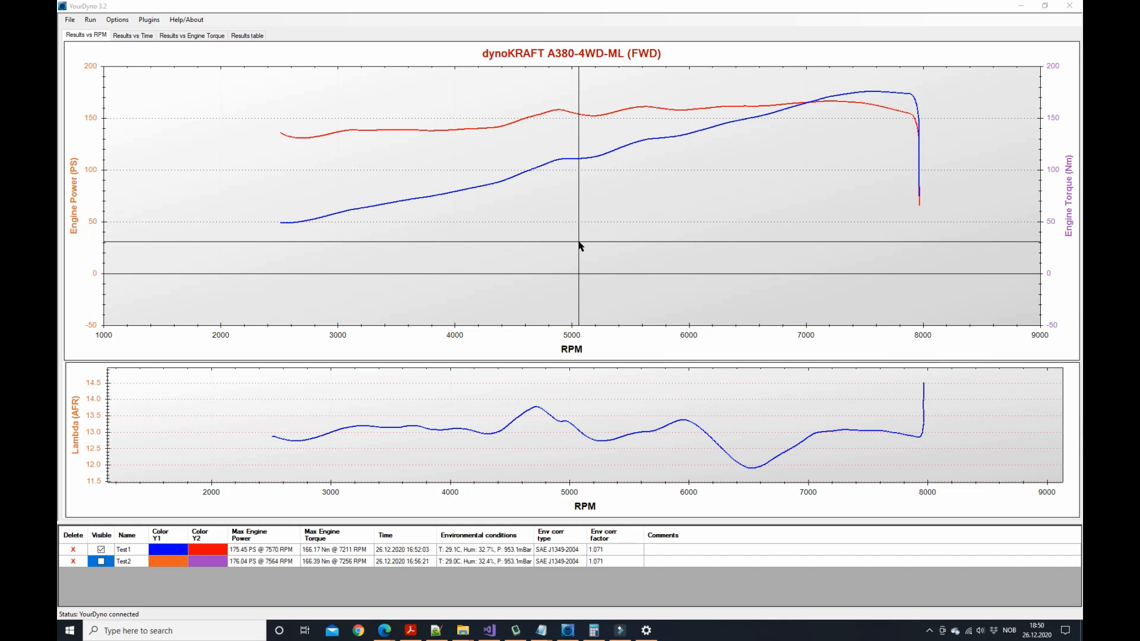
mouse_move(580, 252)
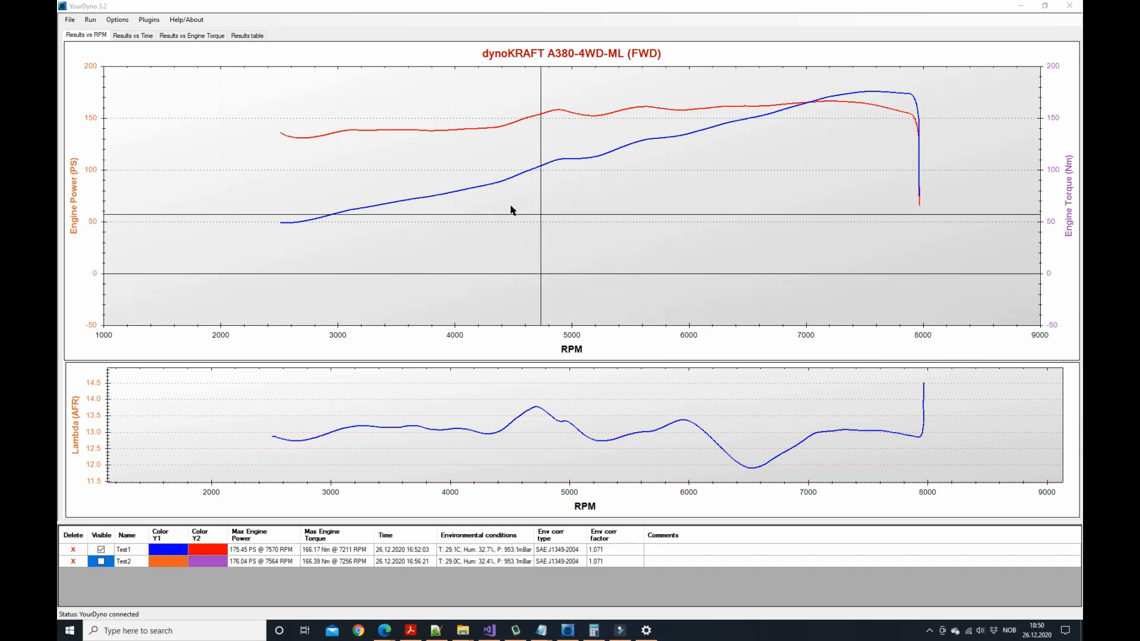
mouse_move(385, 49)
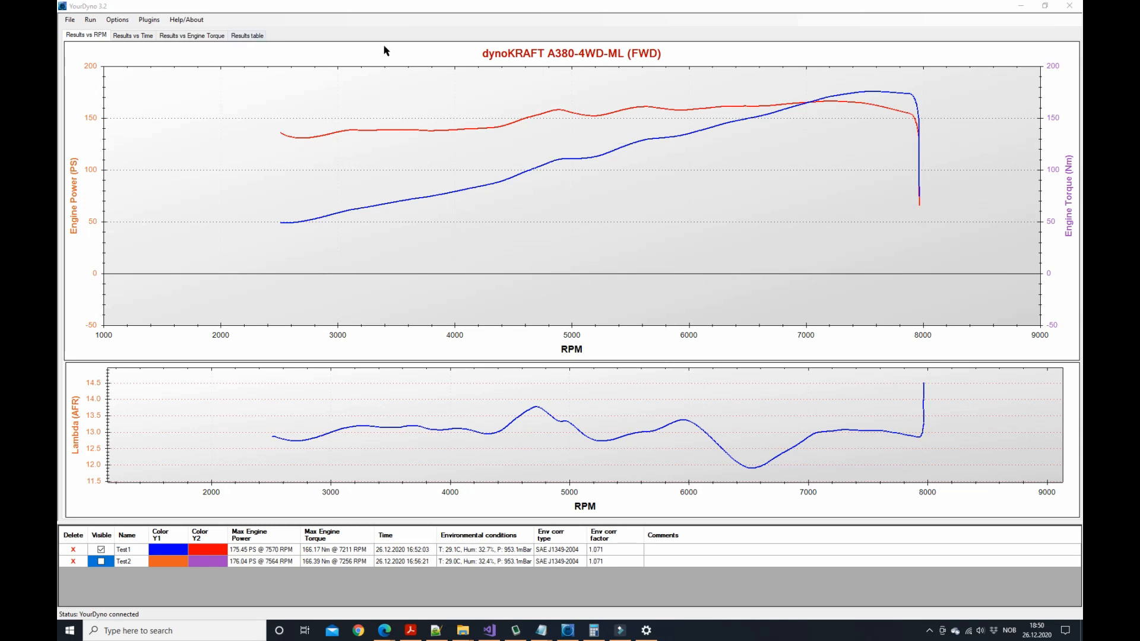
mouse_move(255, 51)
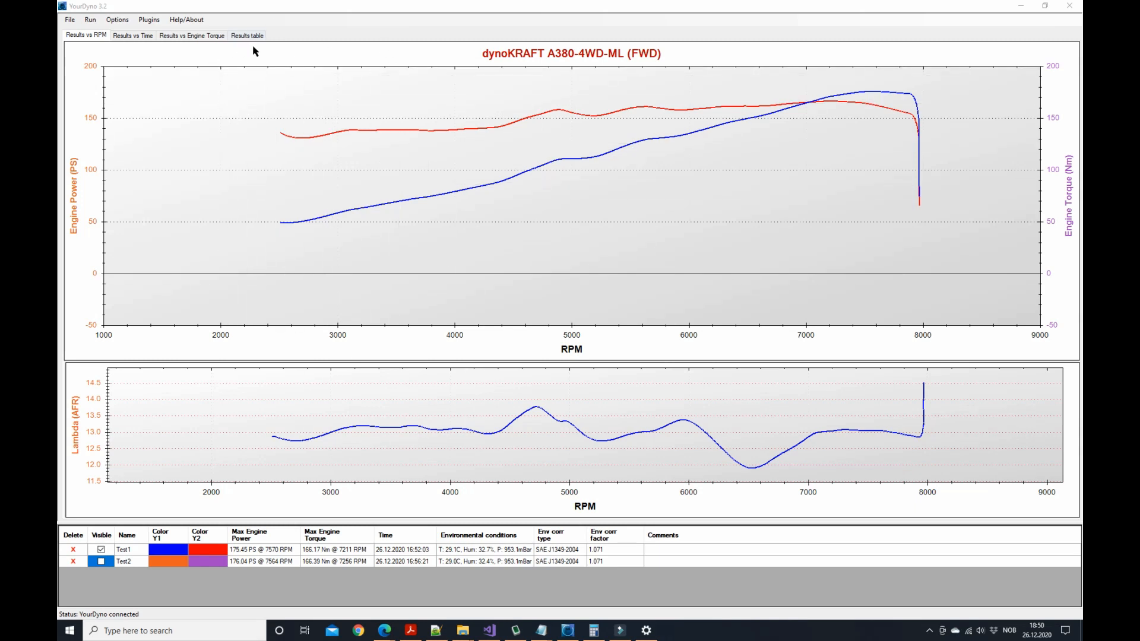
Open the Results table tab and change the RPM row interval from 250 to 100.
click(246, 35)
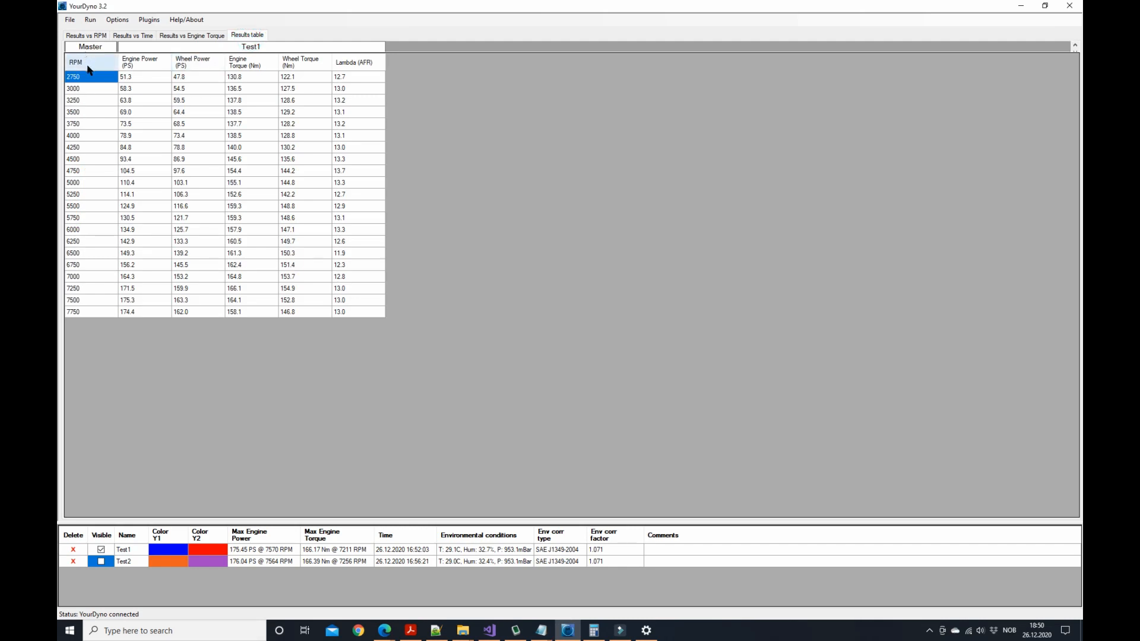
mouse_move(81, 108)
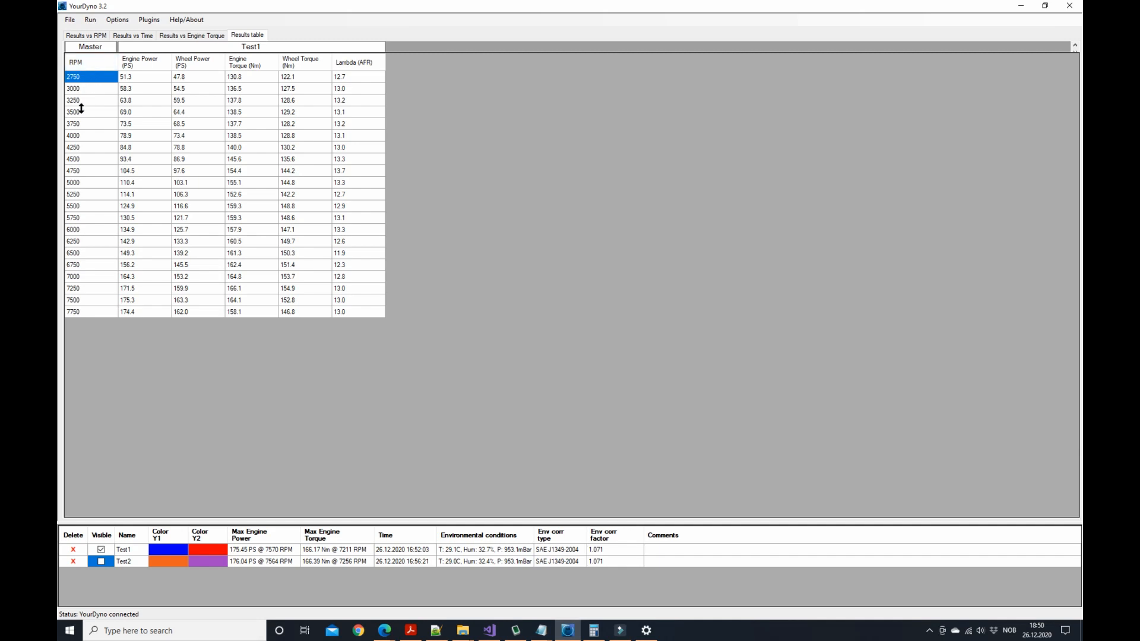
mouse_move(144, 258)
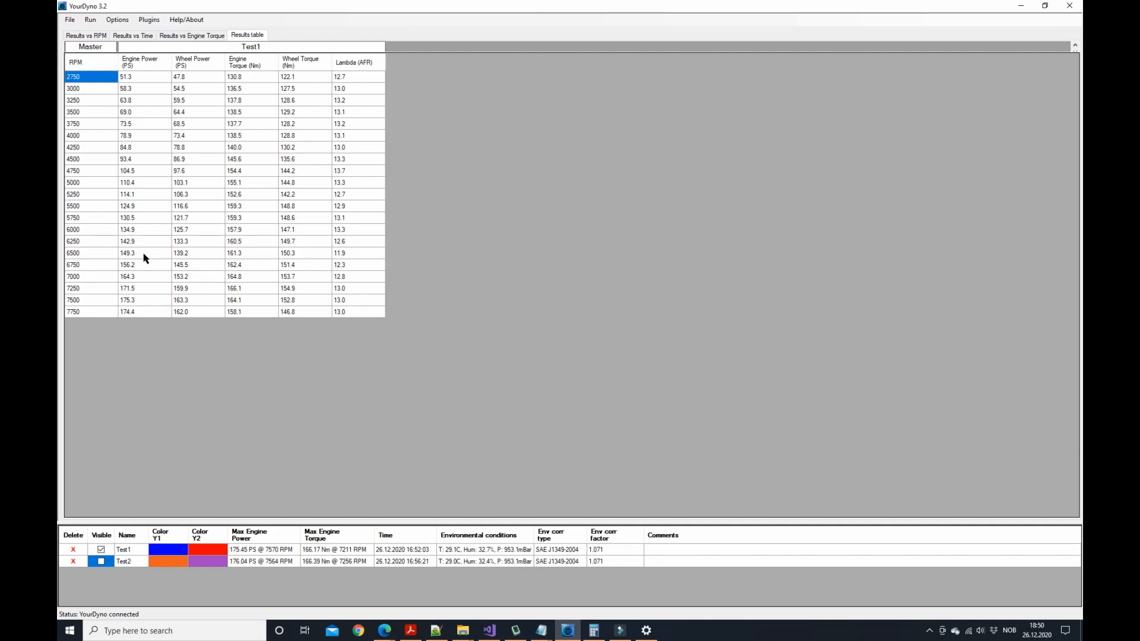
mouse_move(102, 97)
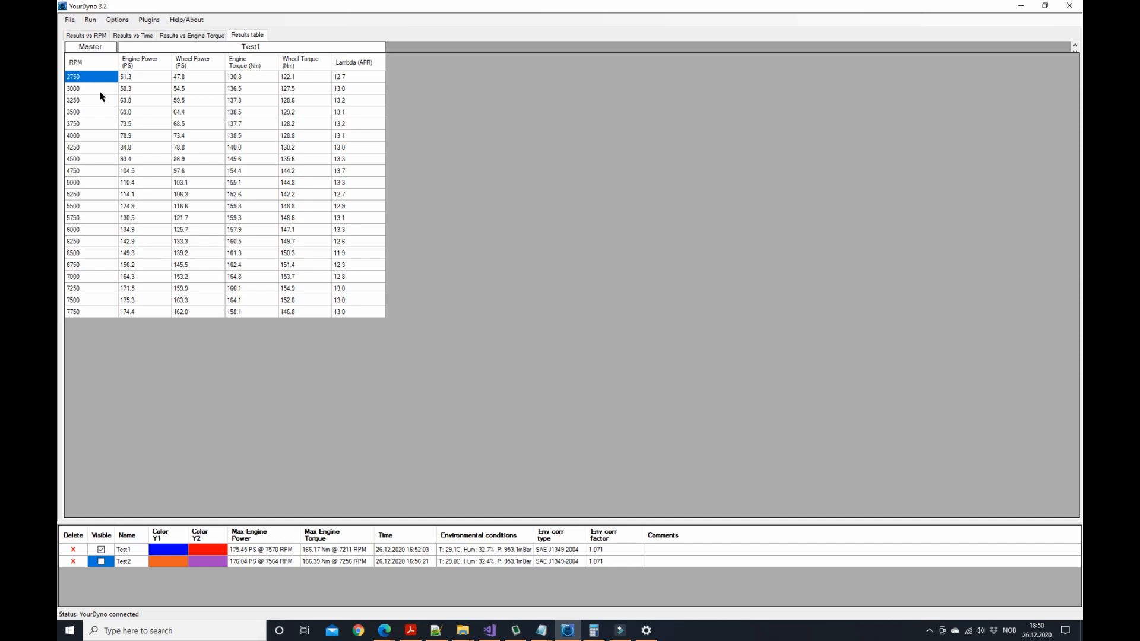
right_click(101, 98)
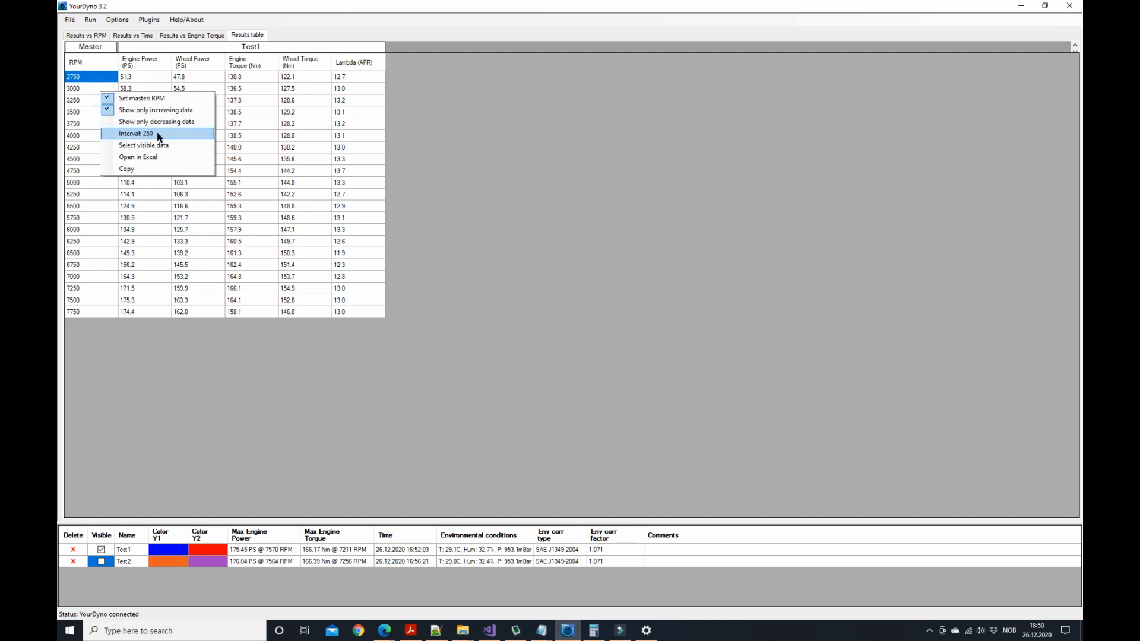
click(135, 133)
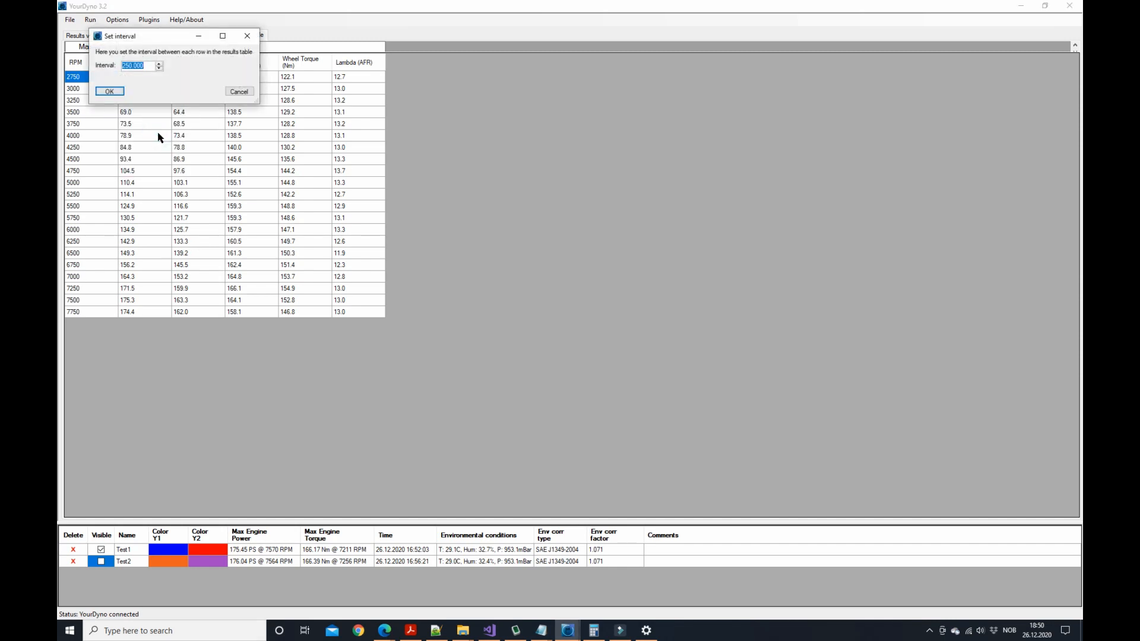
click(109, 91)
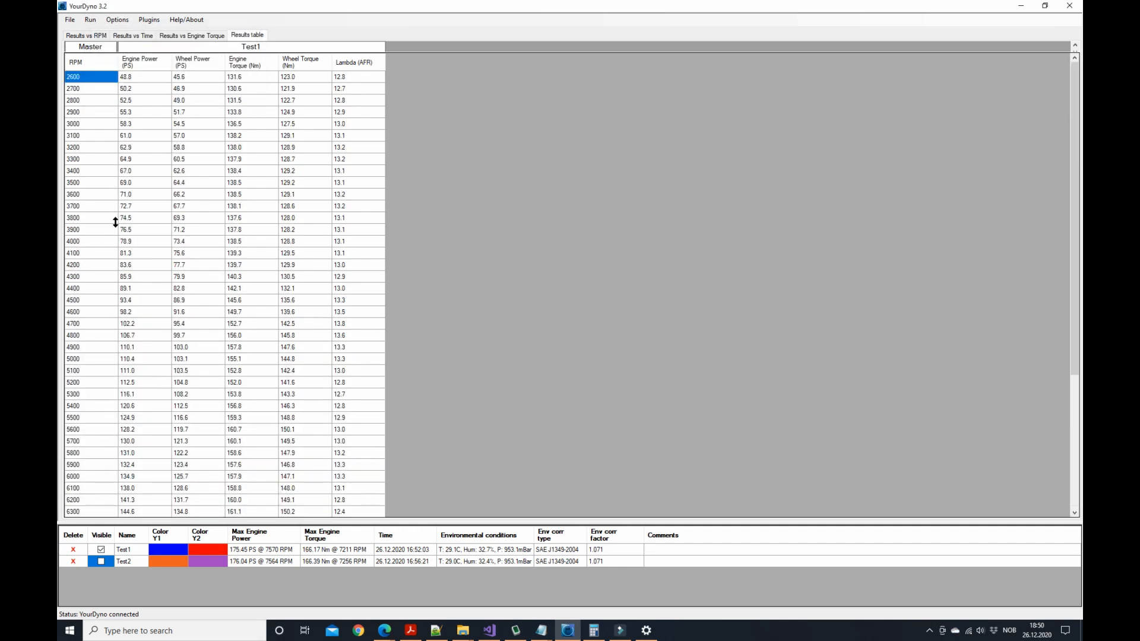
mouse_move(206, 107)
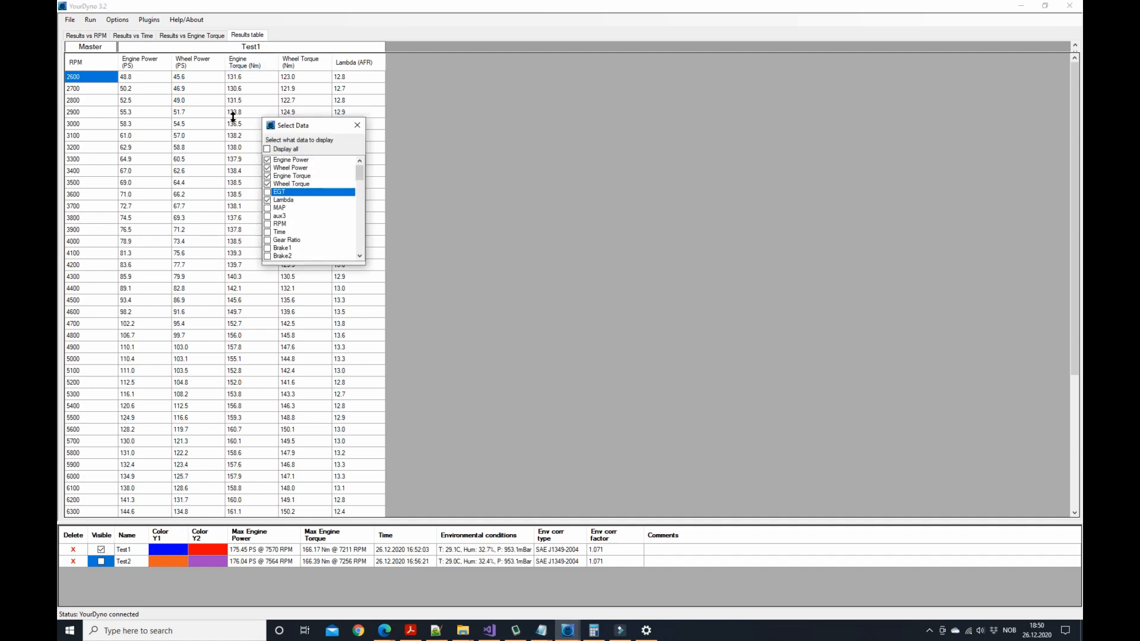
mouse_move(391, 149)
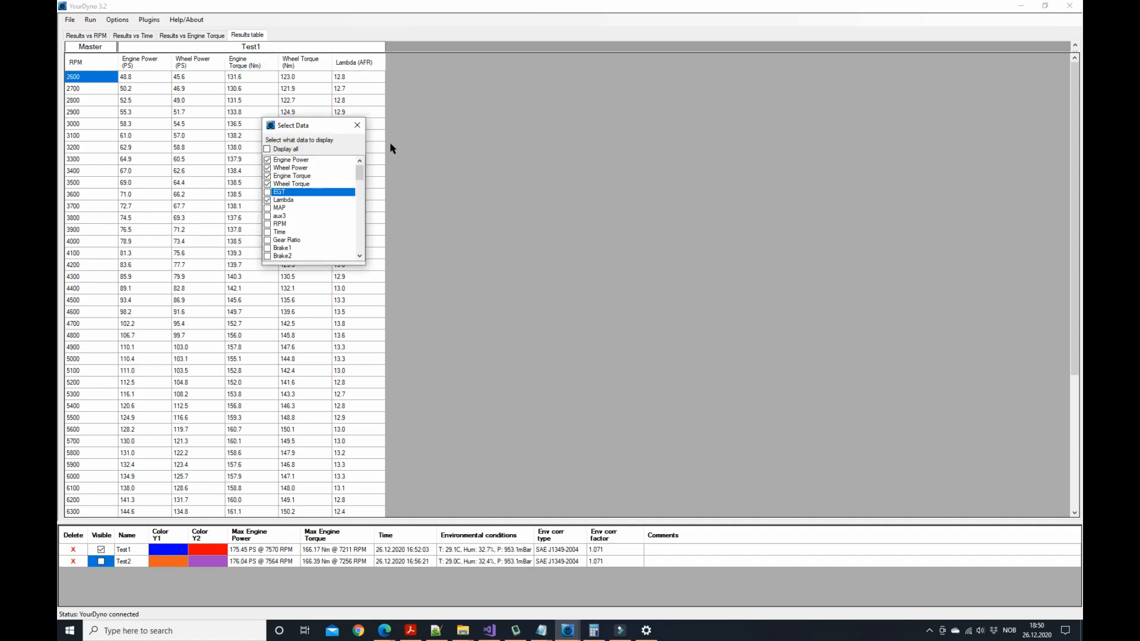
Toggle channels in Select Data so Time shows with the power, torque and Lambda columns.
click(268, 208)
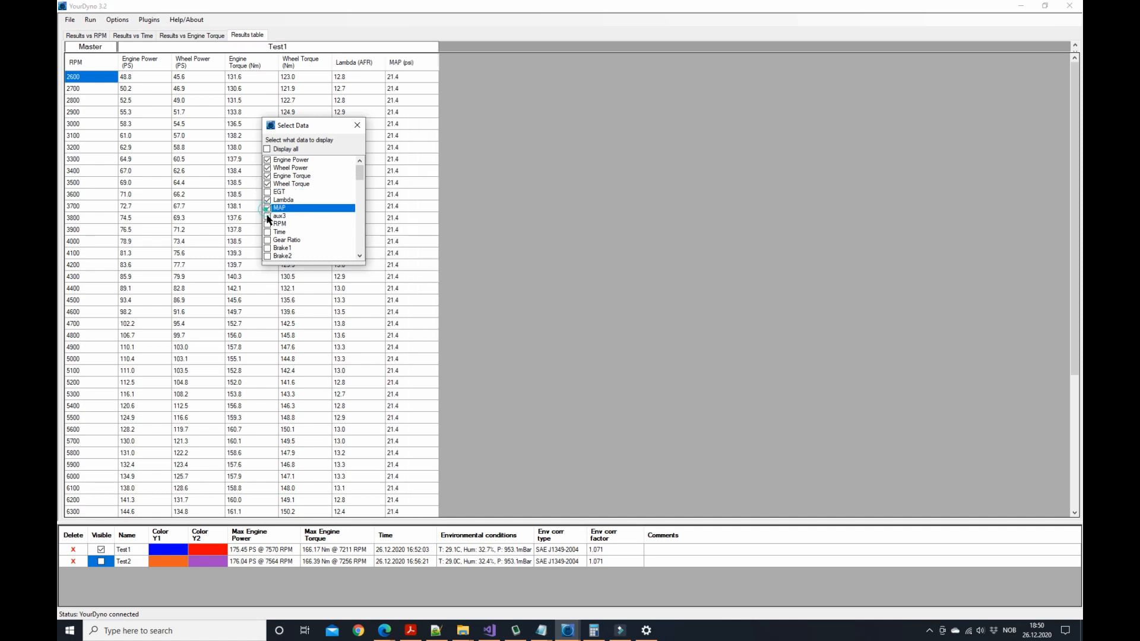
click(267, 256)
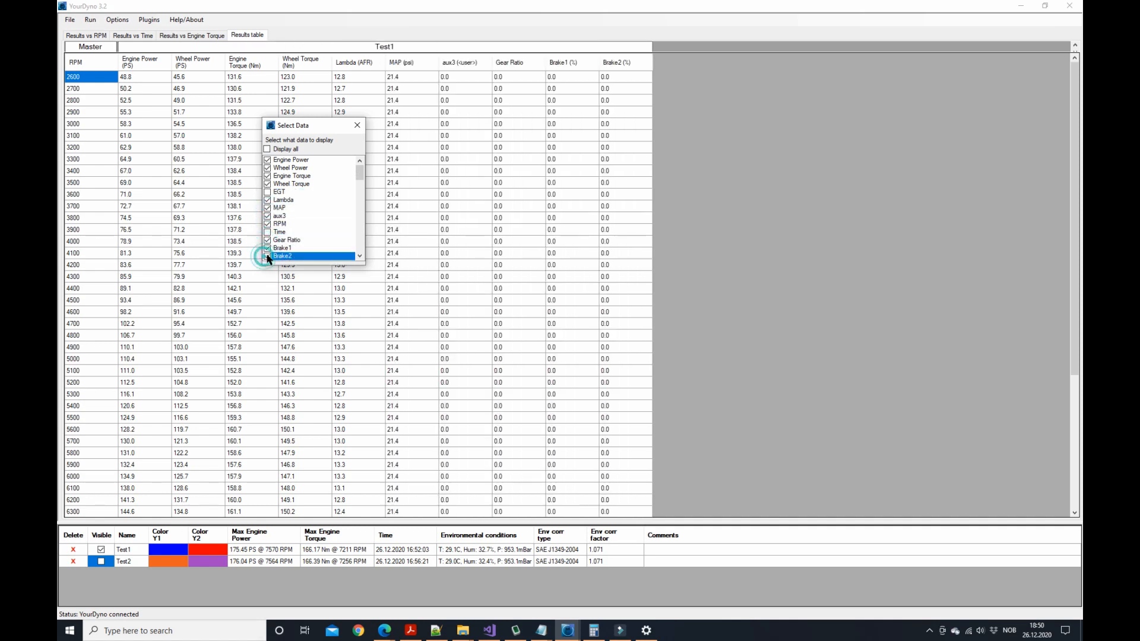
click(267, 239)
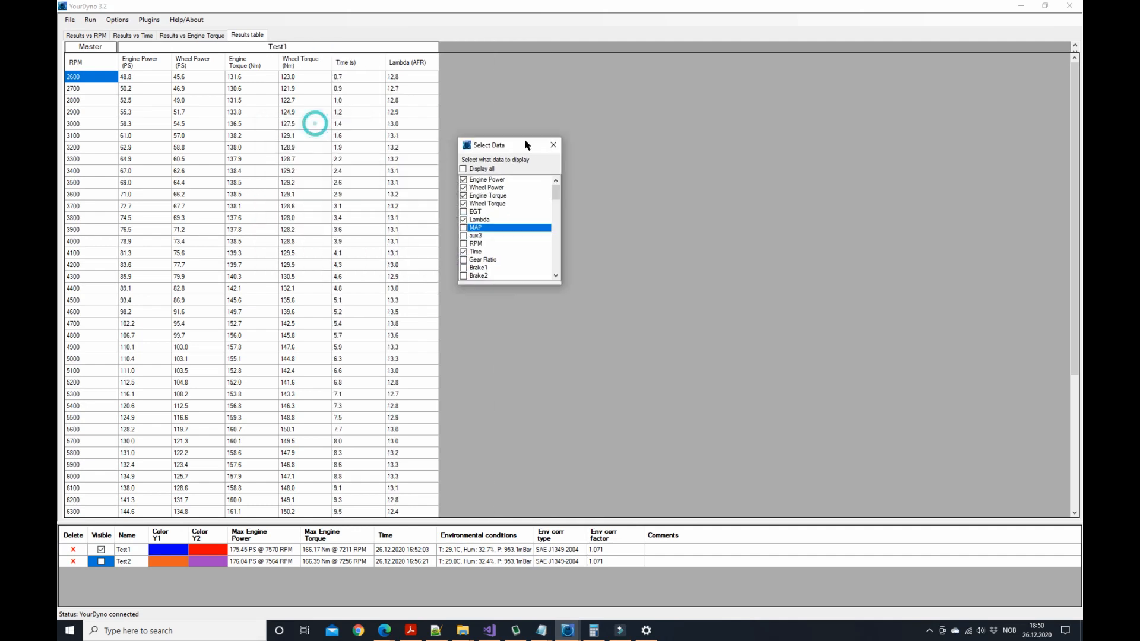
click(554, 145)
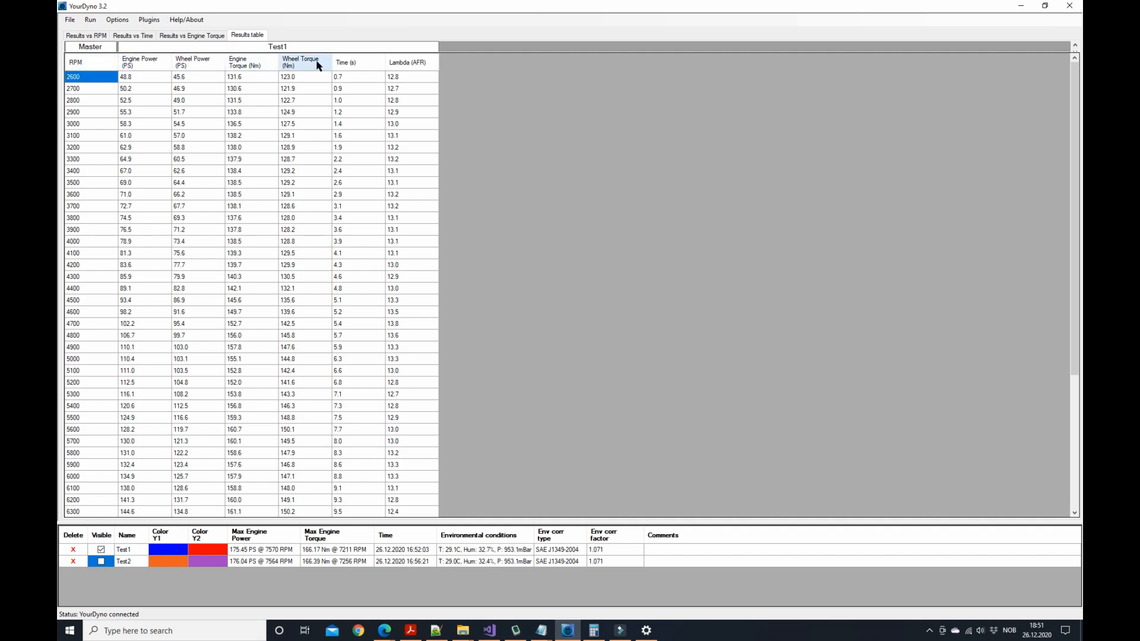
Make Time the table's master column and confirm the interval is 1.000 s.
right_click(357, 62)
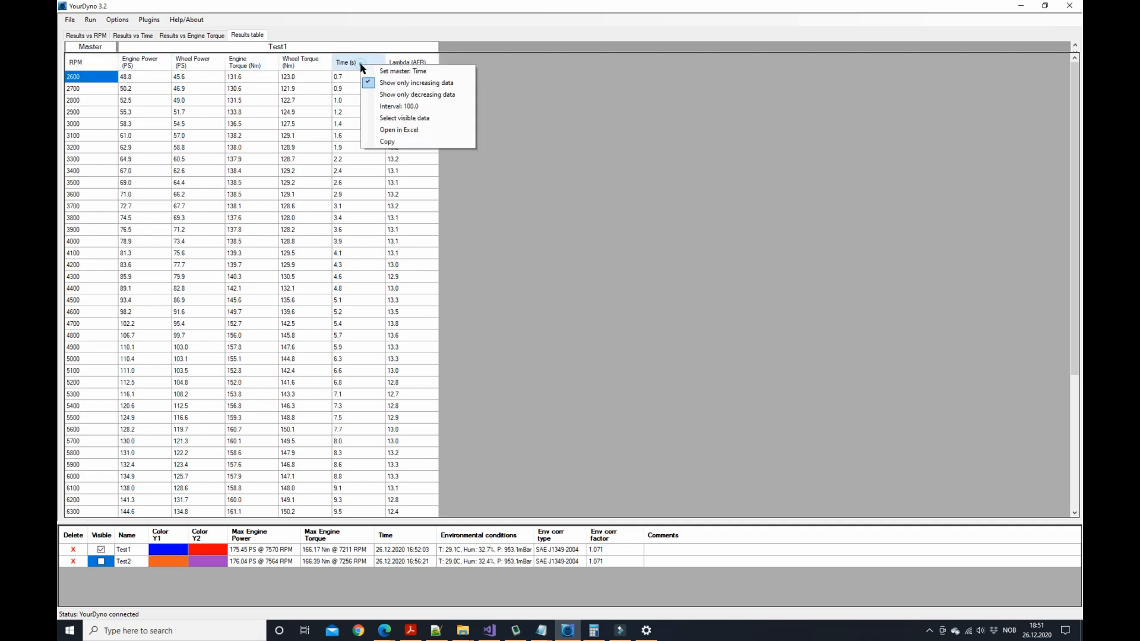
click(402, 71)
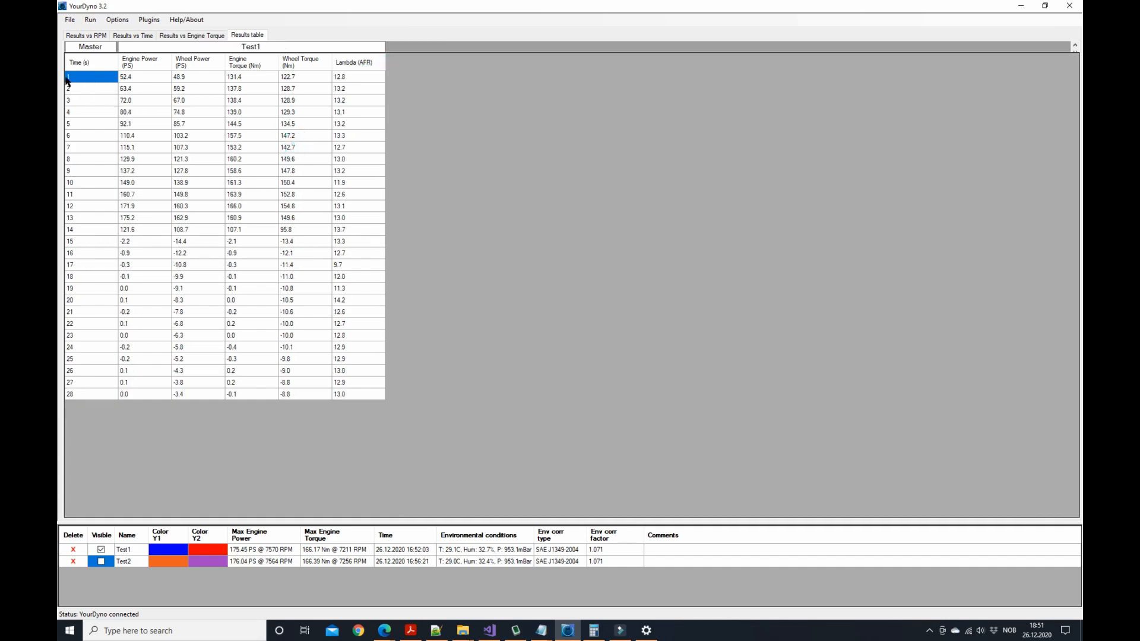
mouse_move(100, 81)
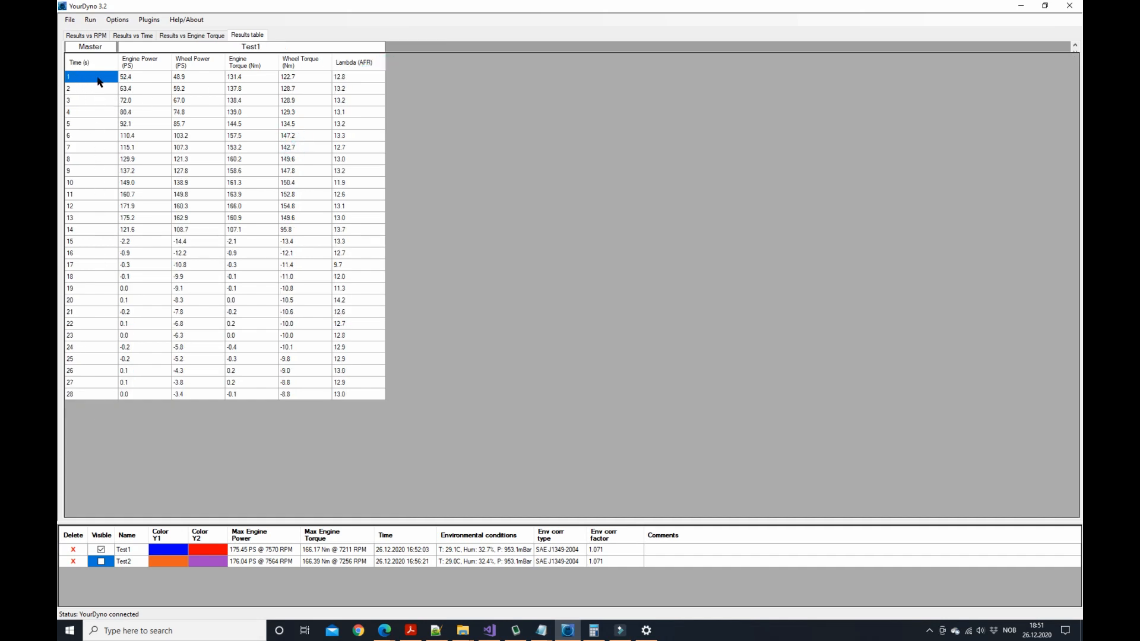
right_click(98, 80)
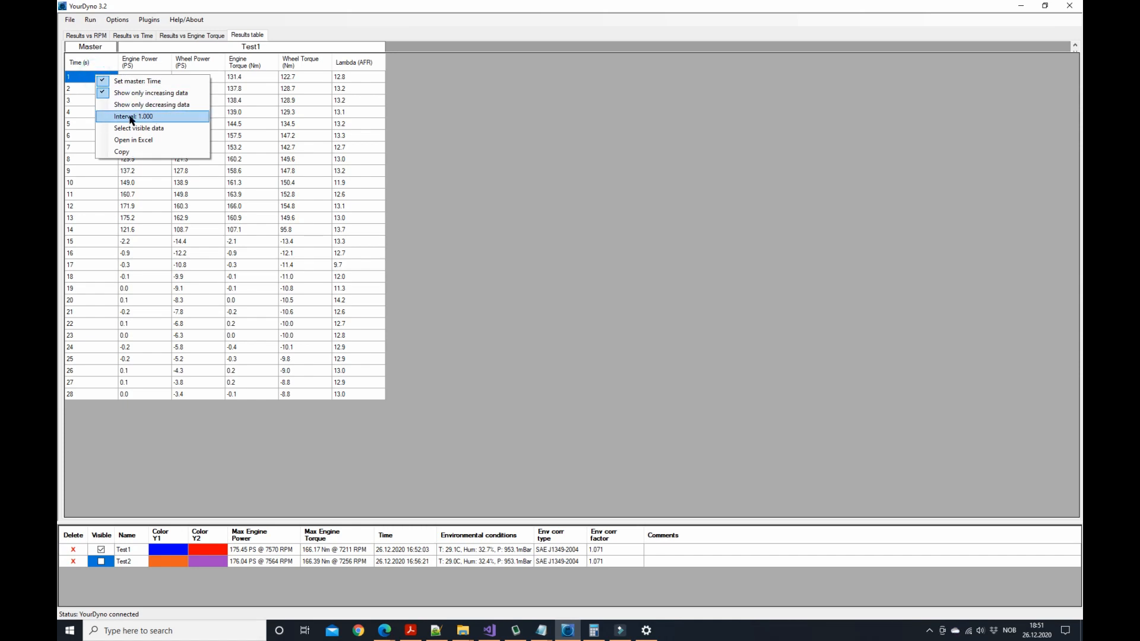
mouse_move(166, 126)
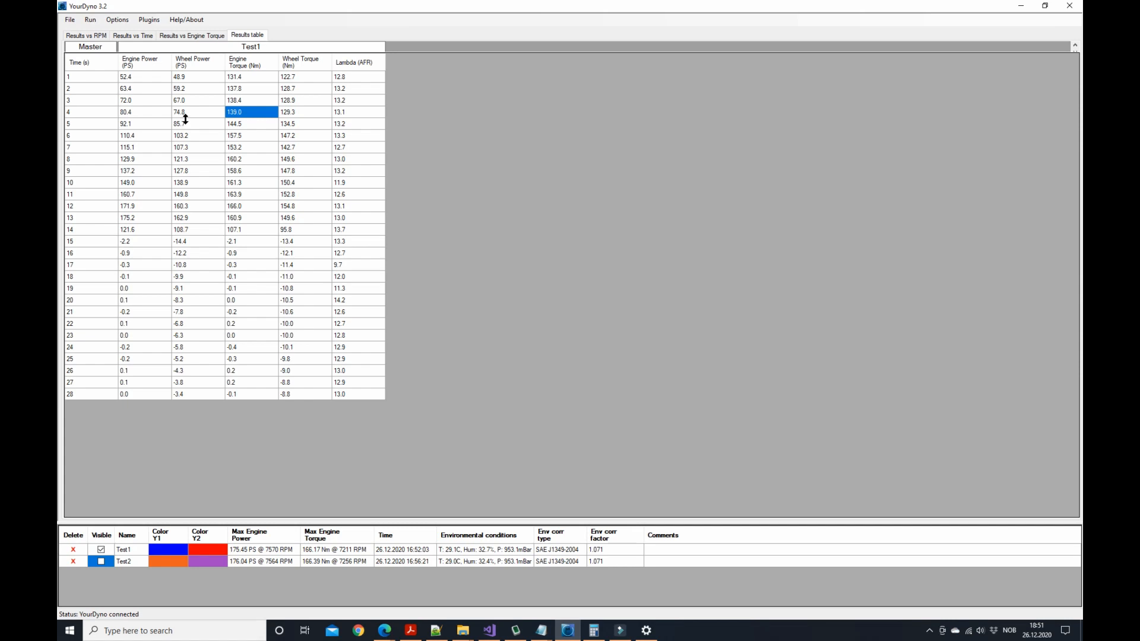
mouse_move(216, 106)
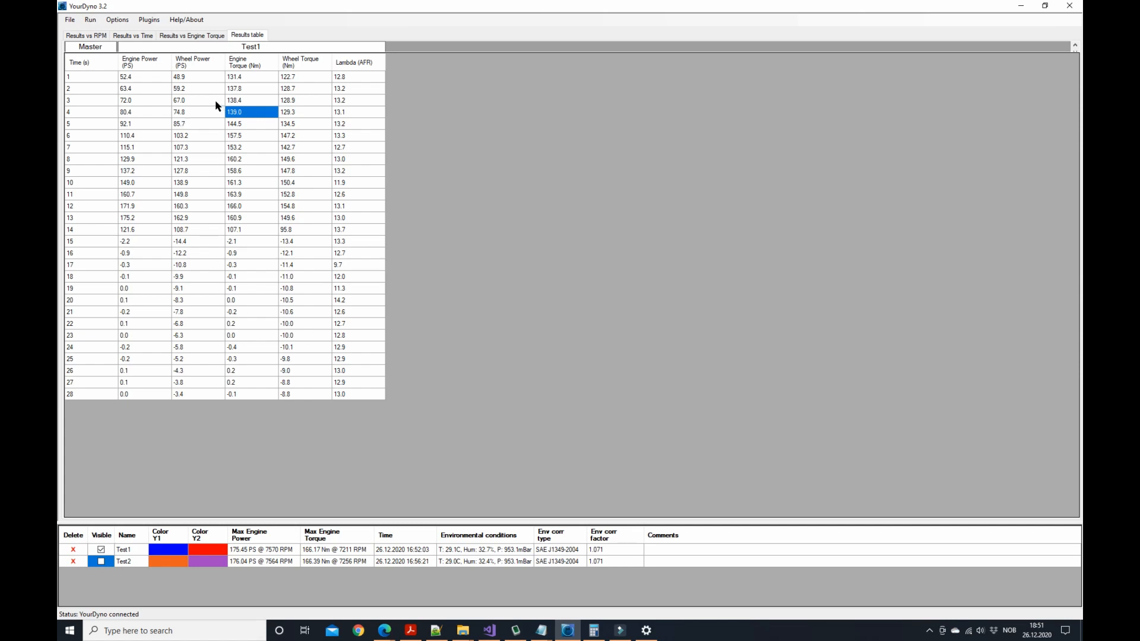
click(101, 560)
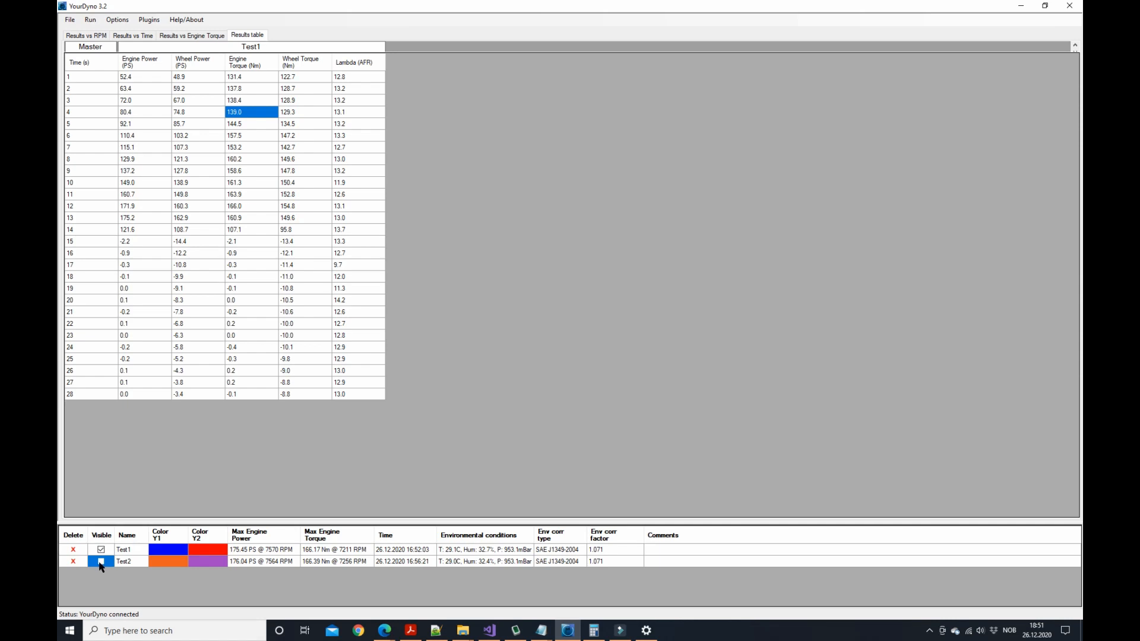
Tick Test2's Visible checkbox so its results appear beside Test1's.
click(101, 560)
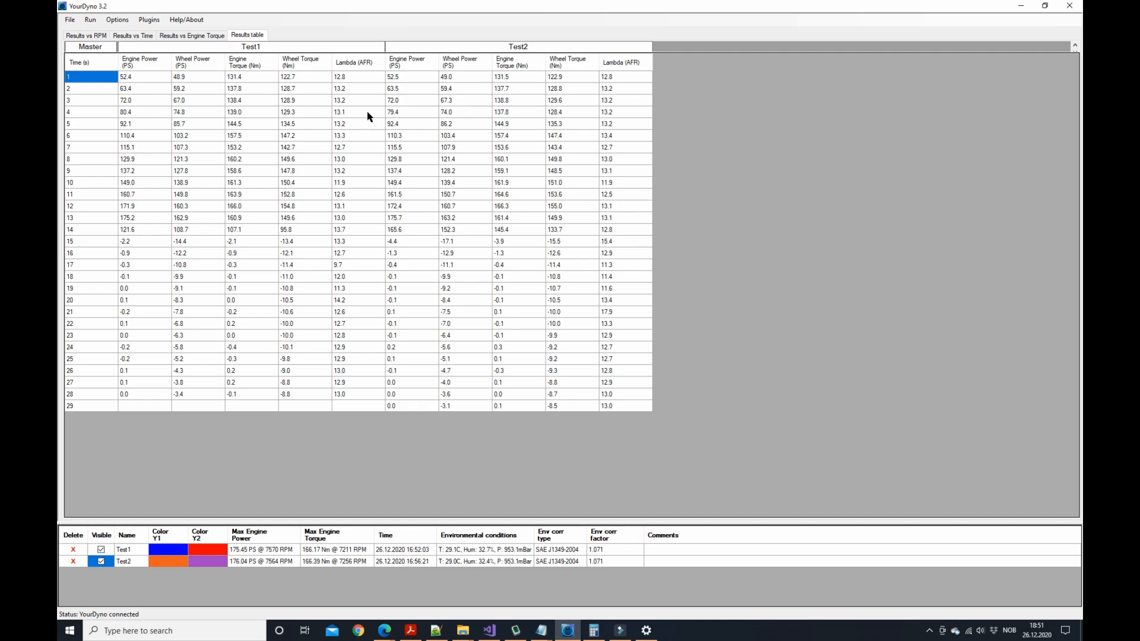
mouse_move(398, 101)
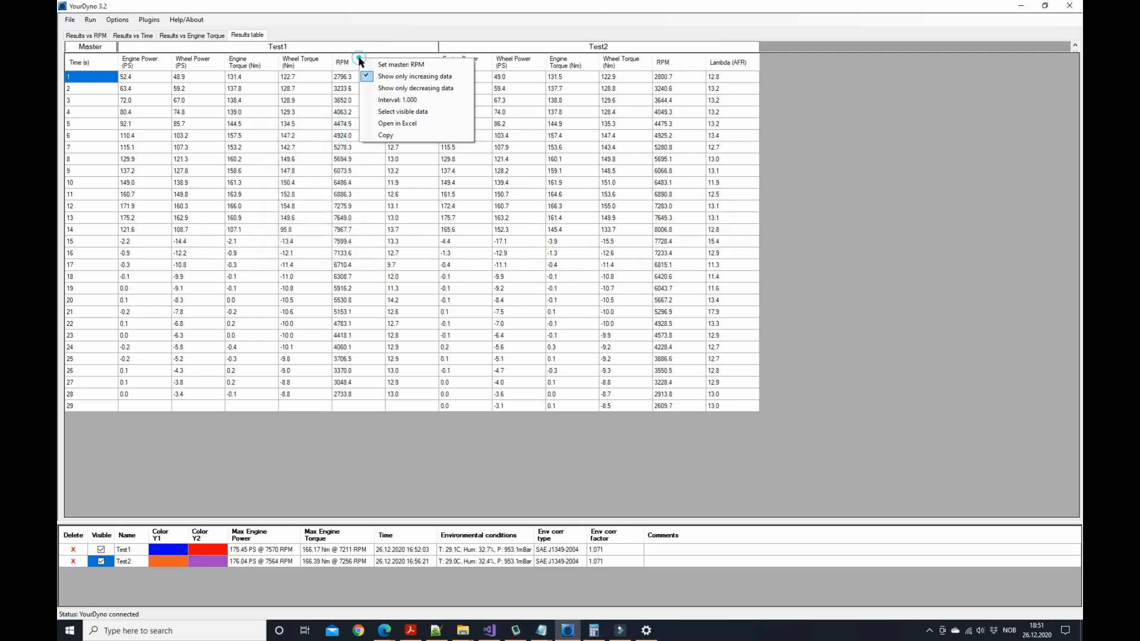
Export the results table using the table's Open in Excel option.
click(399, 65)
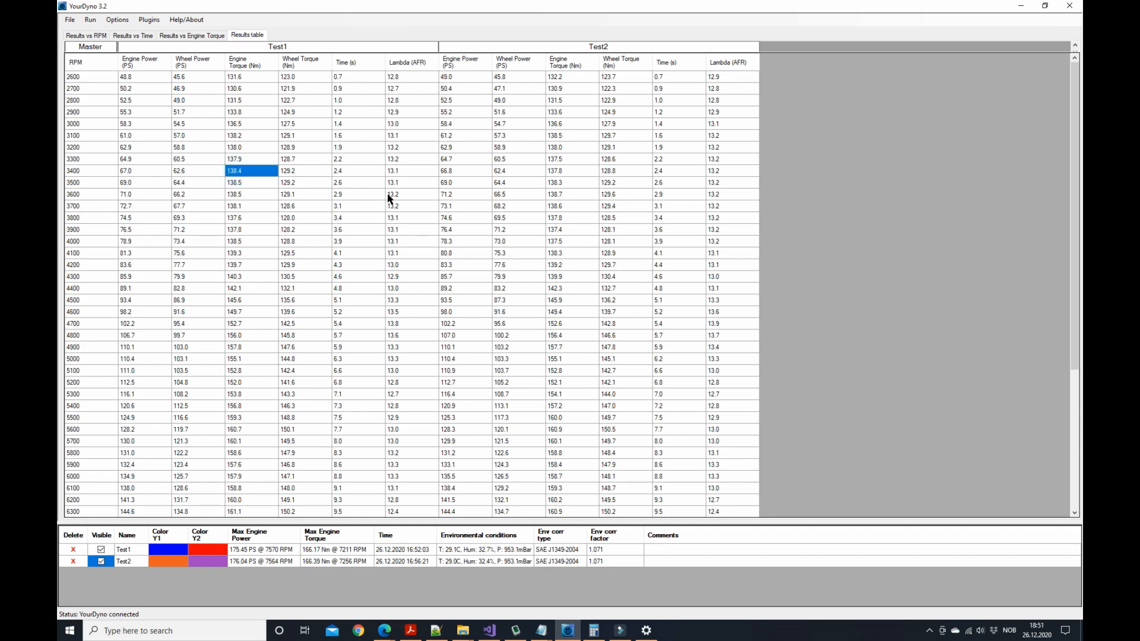
right_click(371, 225)
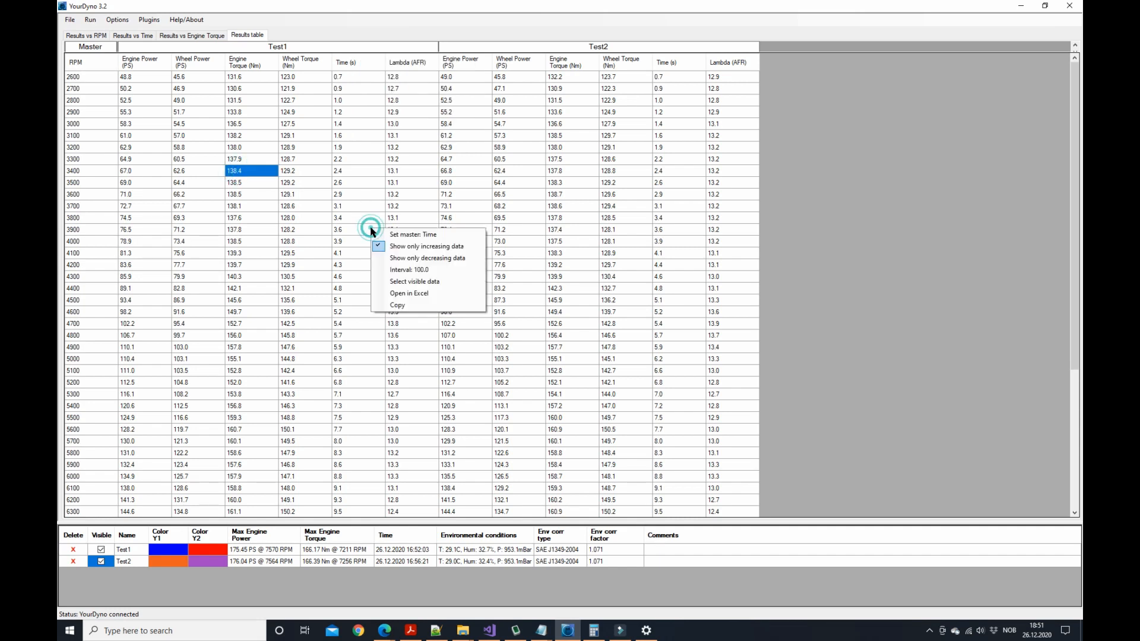
mouse_move(429, 292)
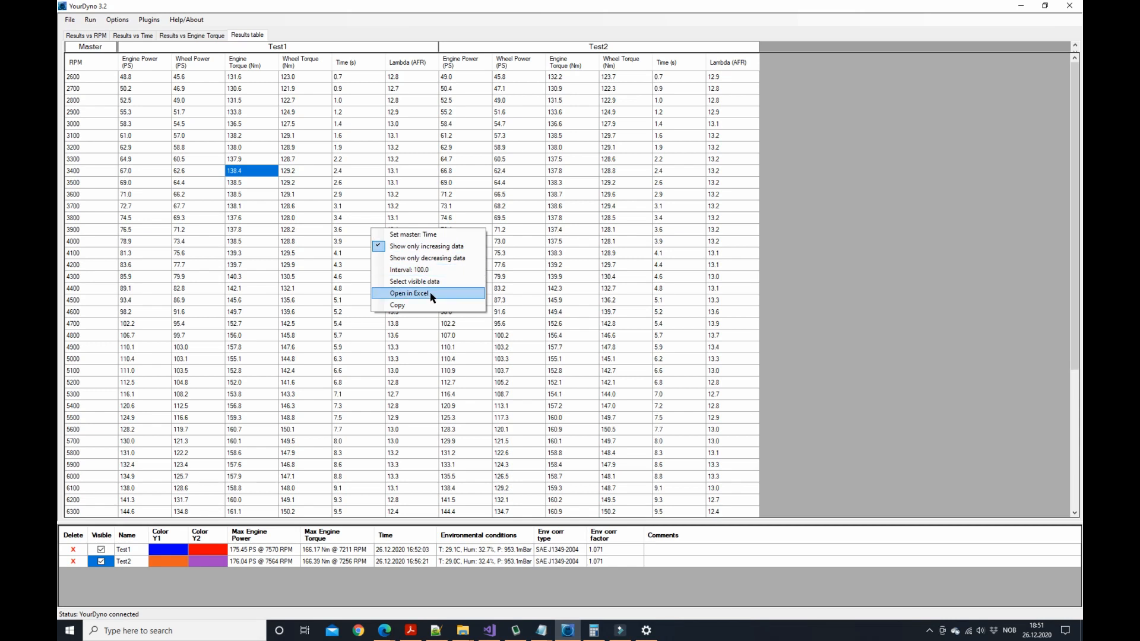
click(409, 293)
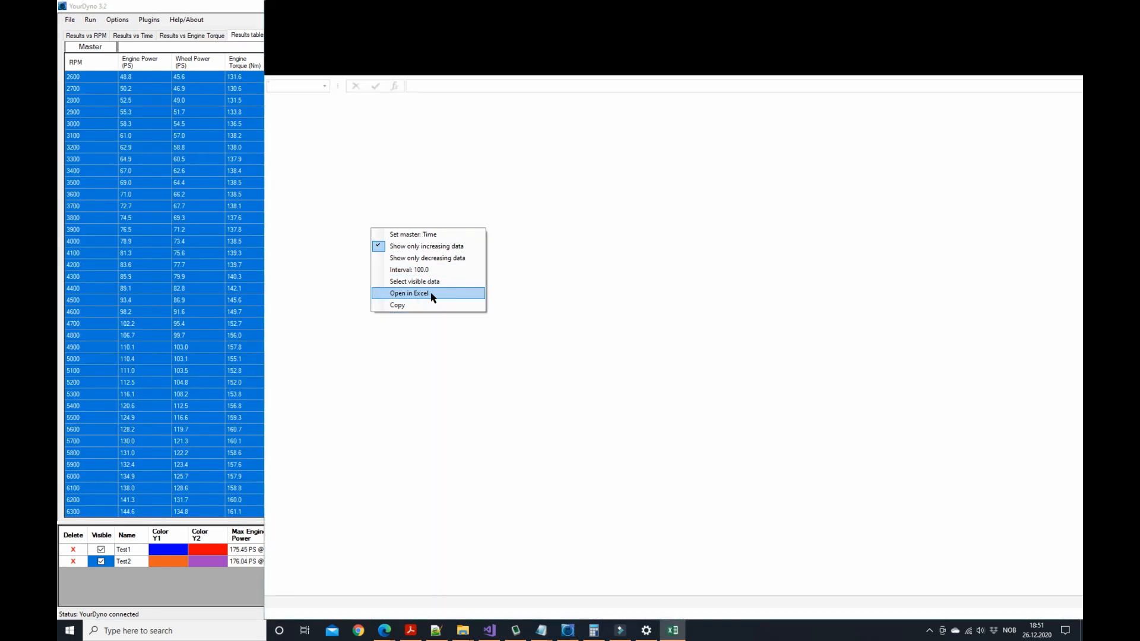
Autofit the Excel column widths, then close Book1 and answer the save prompt.
click(409, 292)
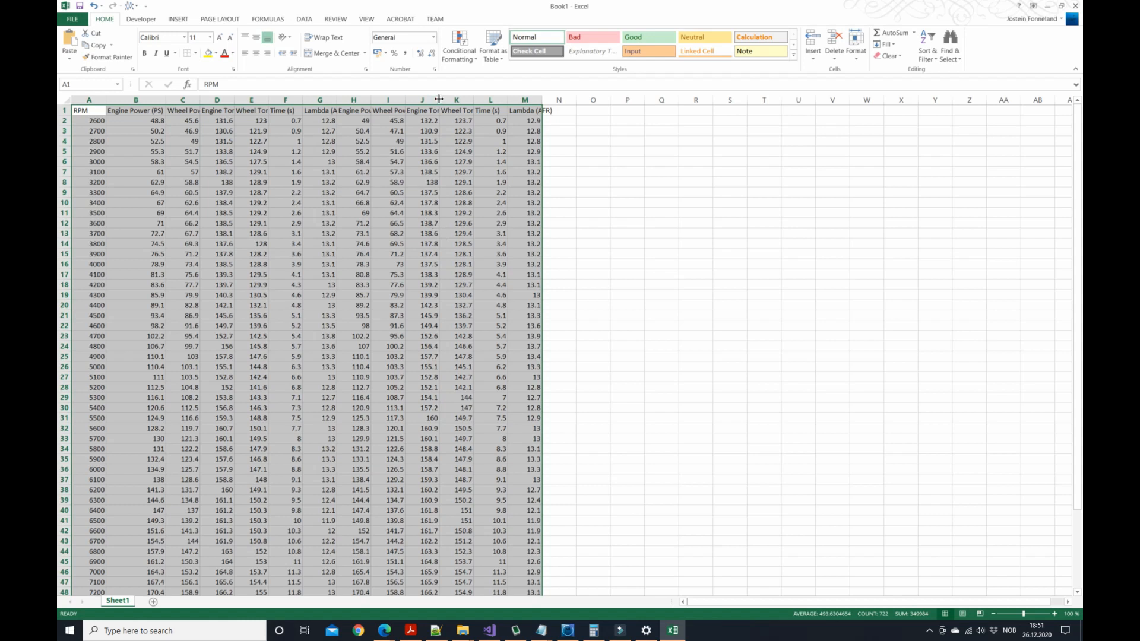
click(284, 172)
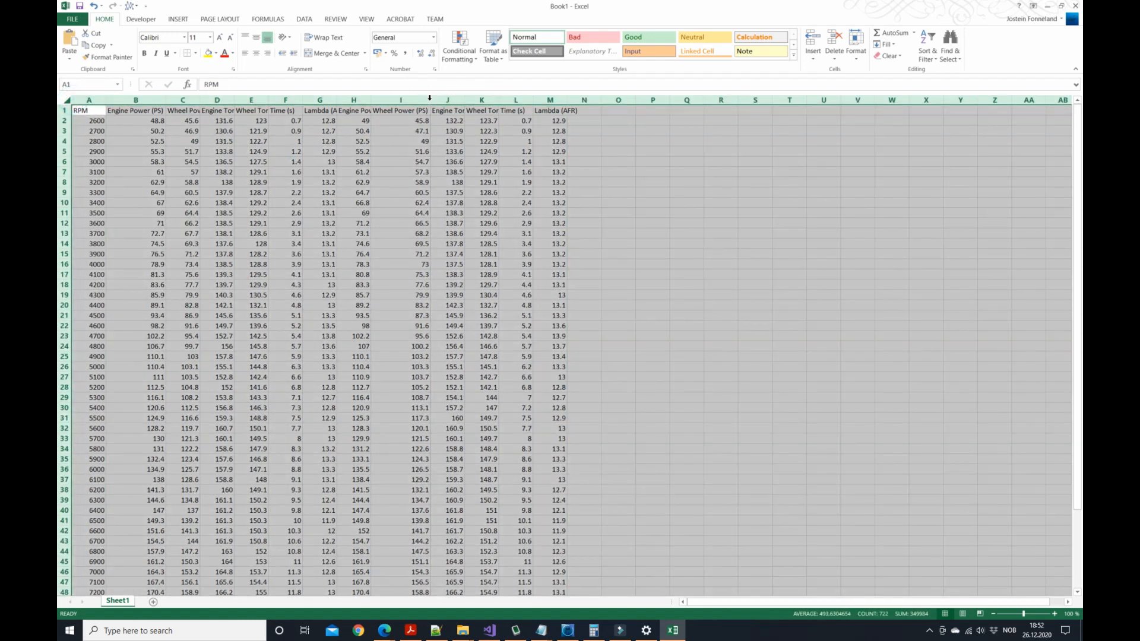
click(506, 376)
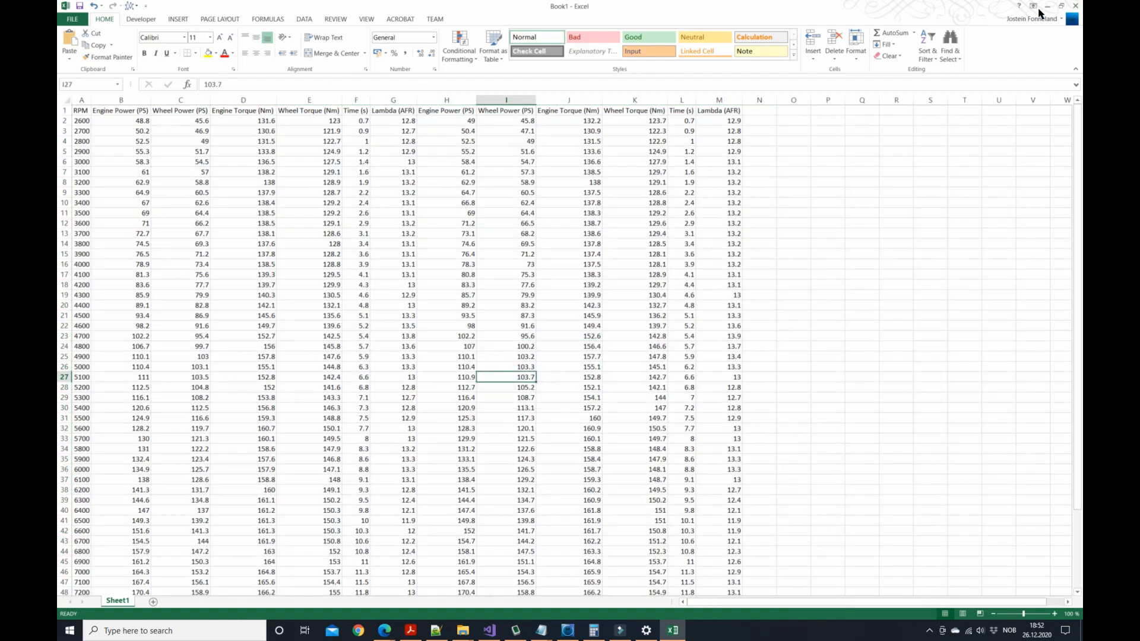
click(1074, 6)
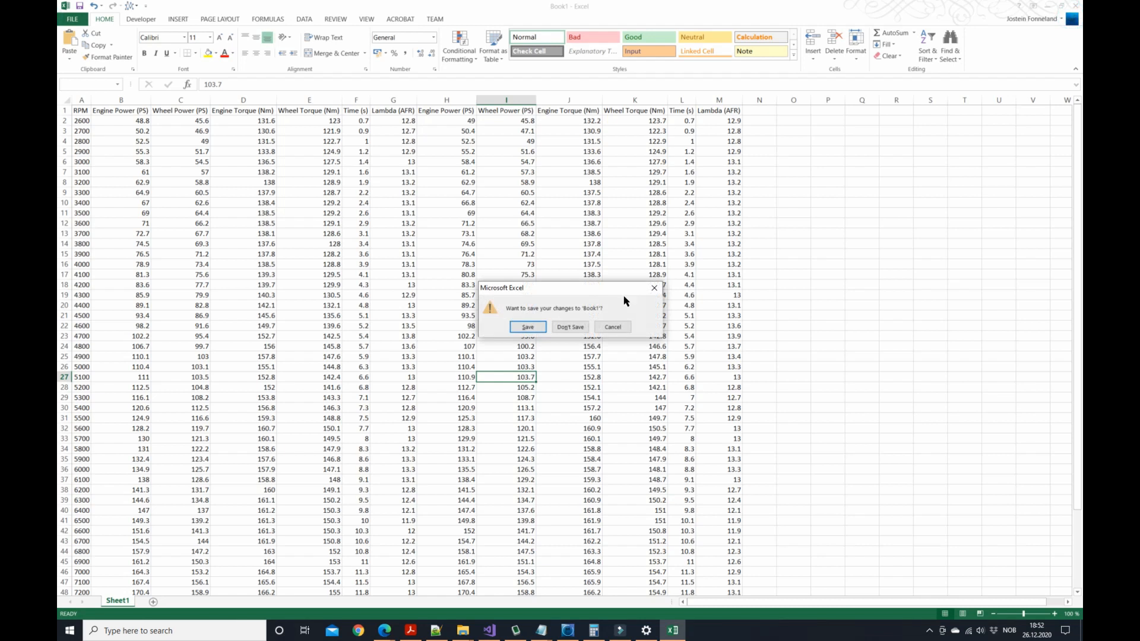
click(570, 326)
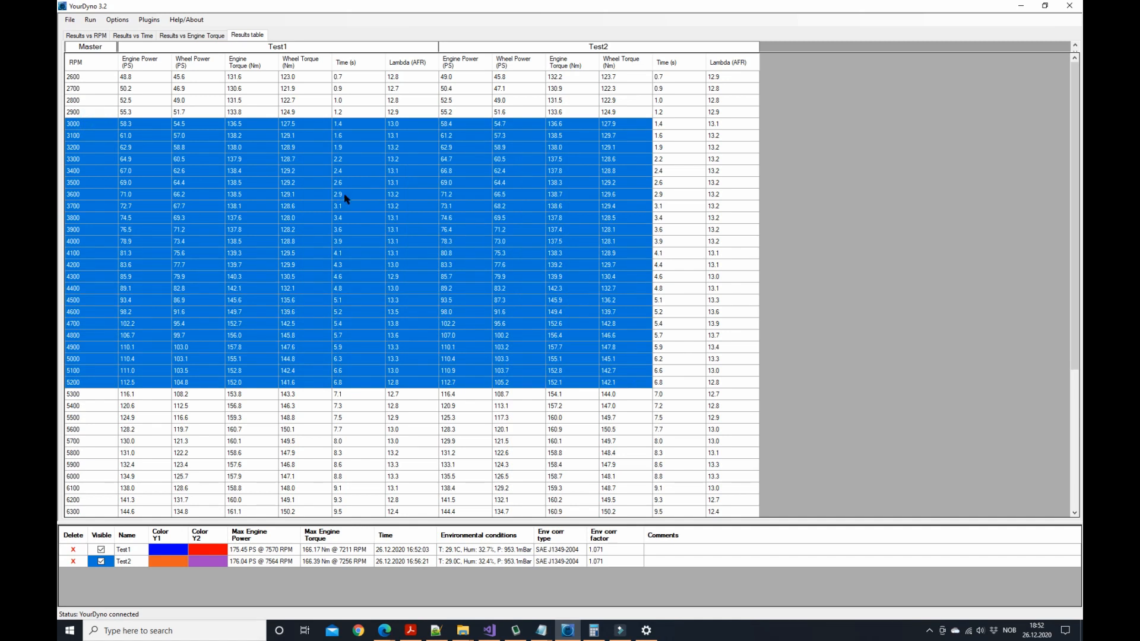
Copy the selected 3000–5200 RPM rows for both tests, then clear the selection.
right_click(345, 200)
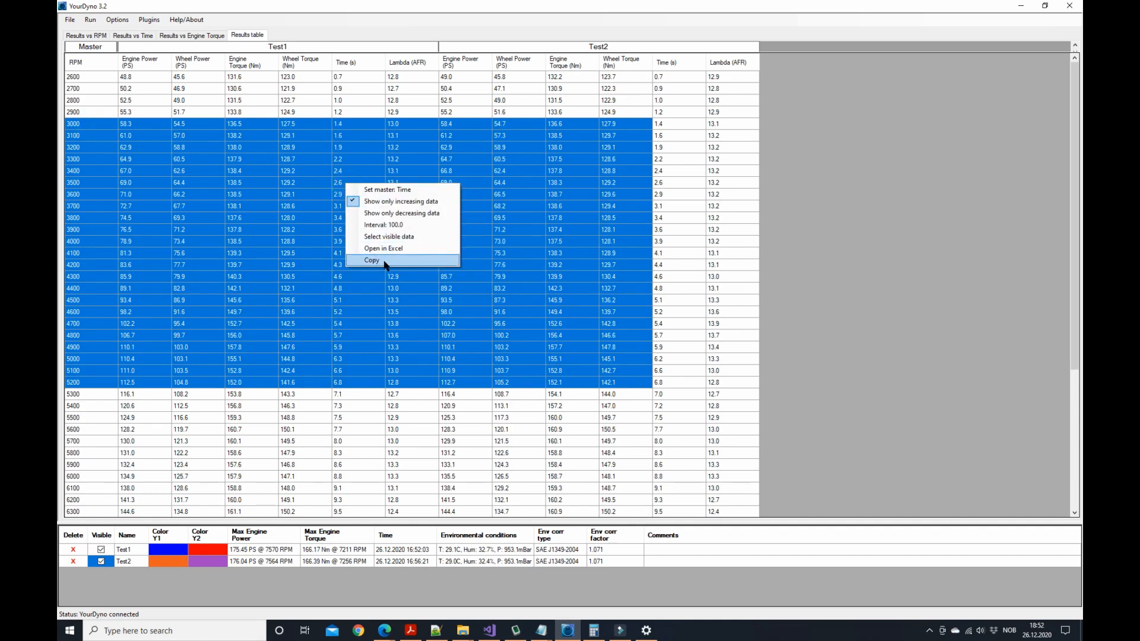
click(371, 260)
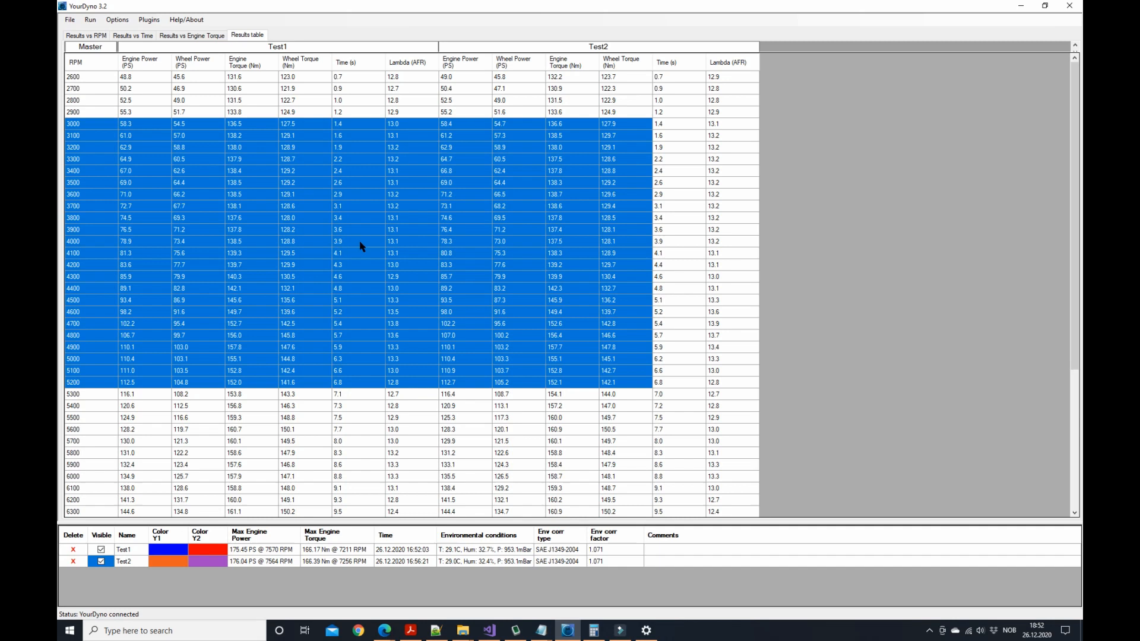
click(357, 240)
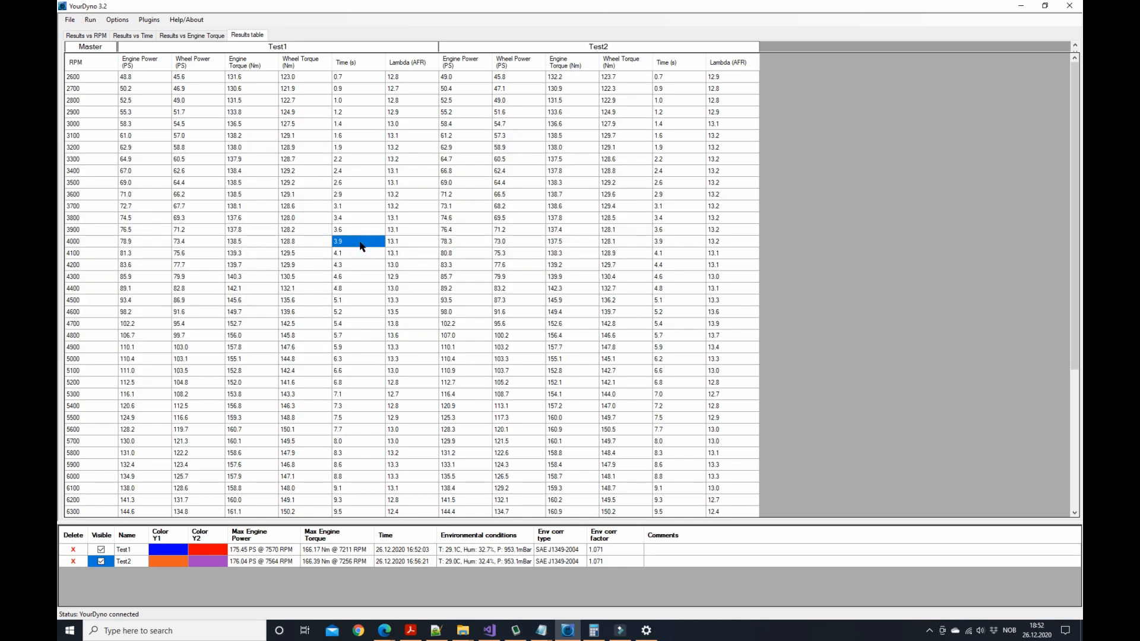
mouse_move(263, 219)
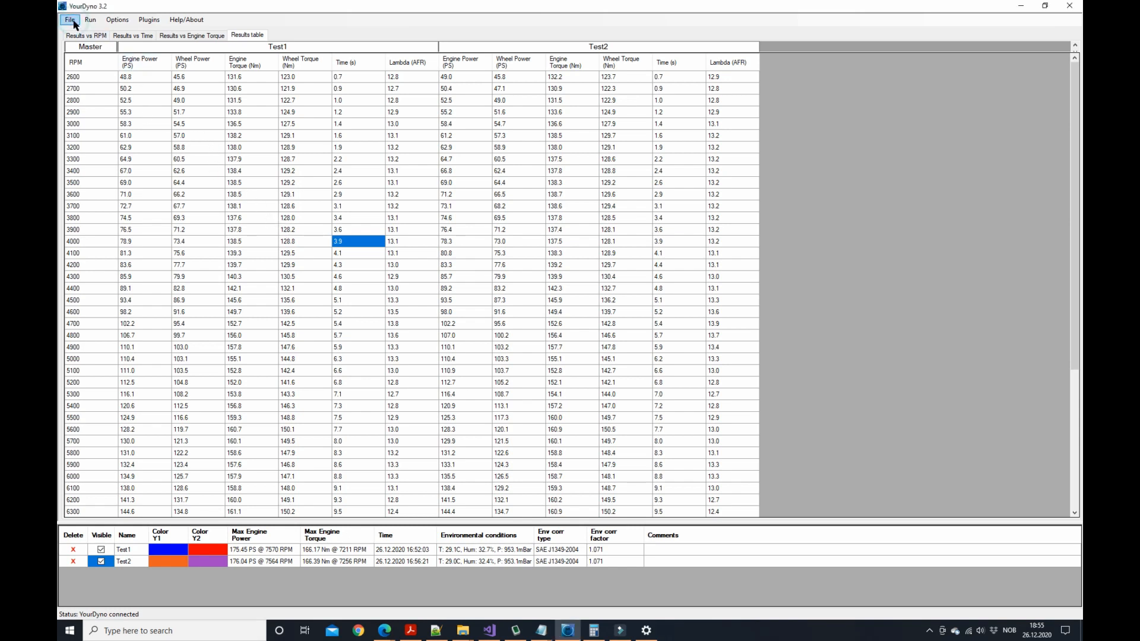
Show the print preview of the Test1/Test2 table and summary, then close it.
click(70, 20)
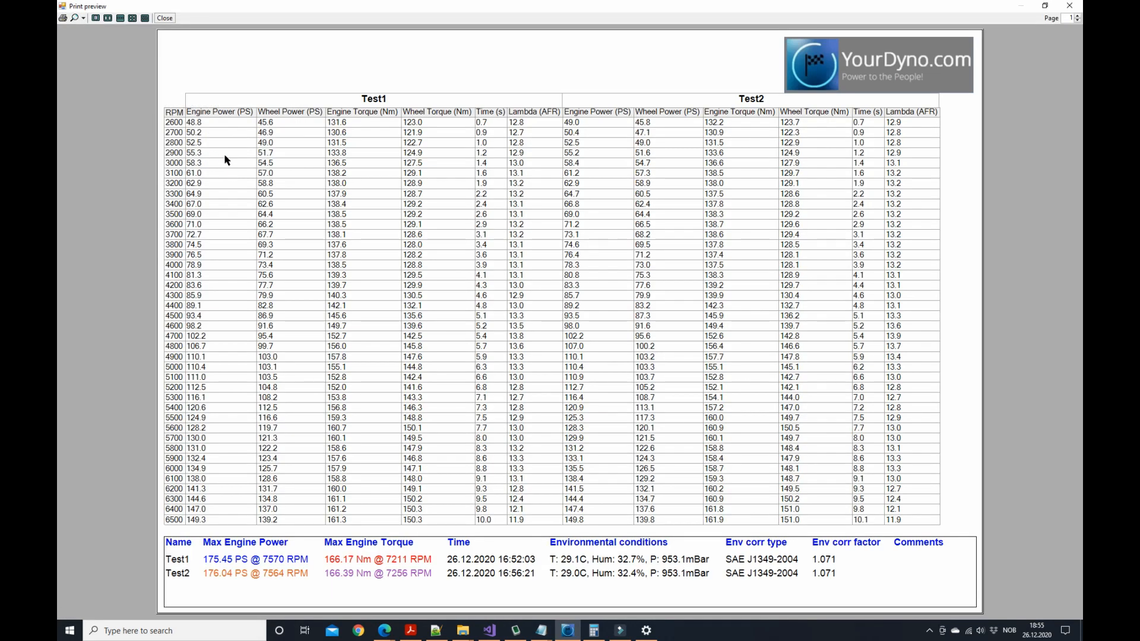
mouse_move(750, 96)
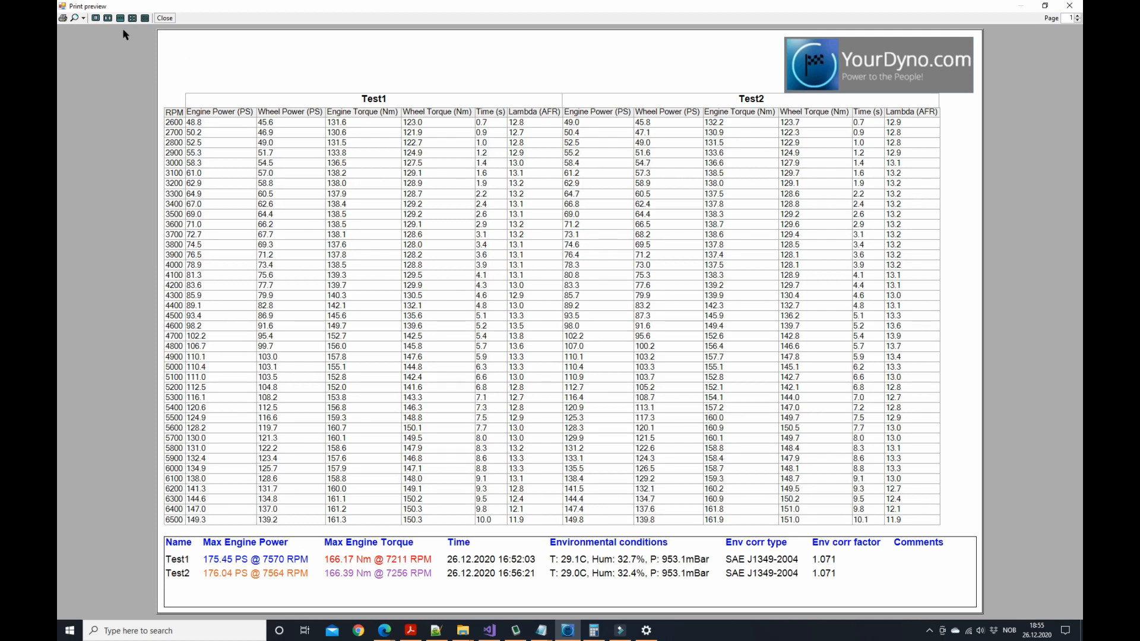
click(164, 18)
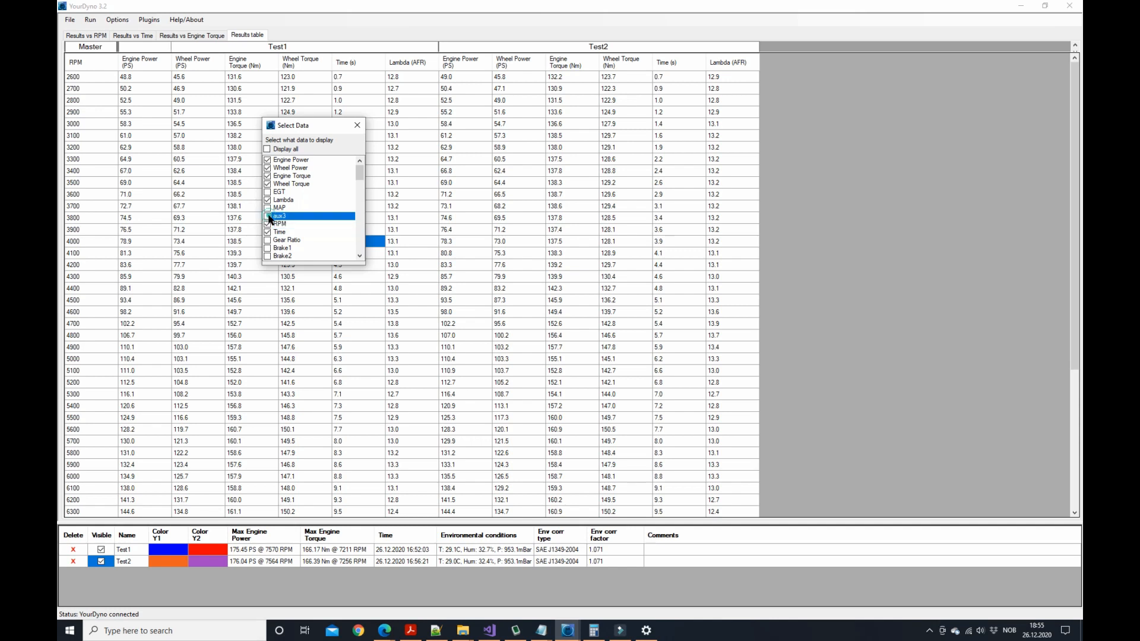
Tick Aux3 in Select Data and print-preview the table with MAP and aux3 columns.
click(268, 215)
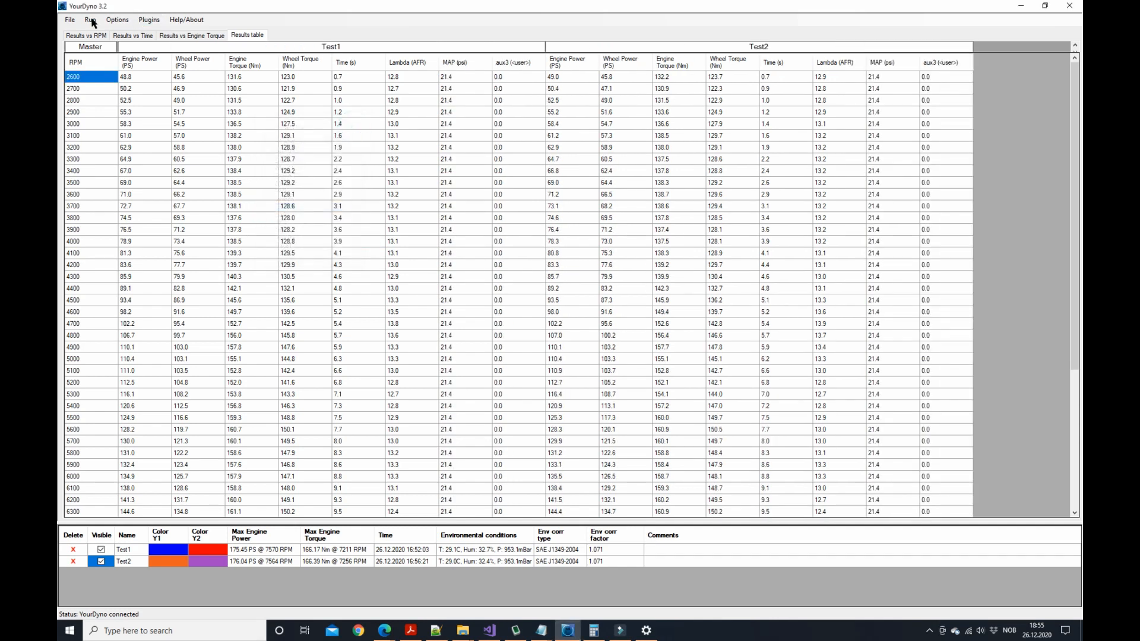
click(69, 19)
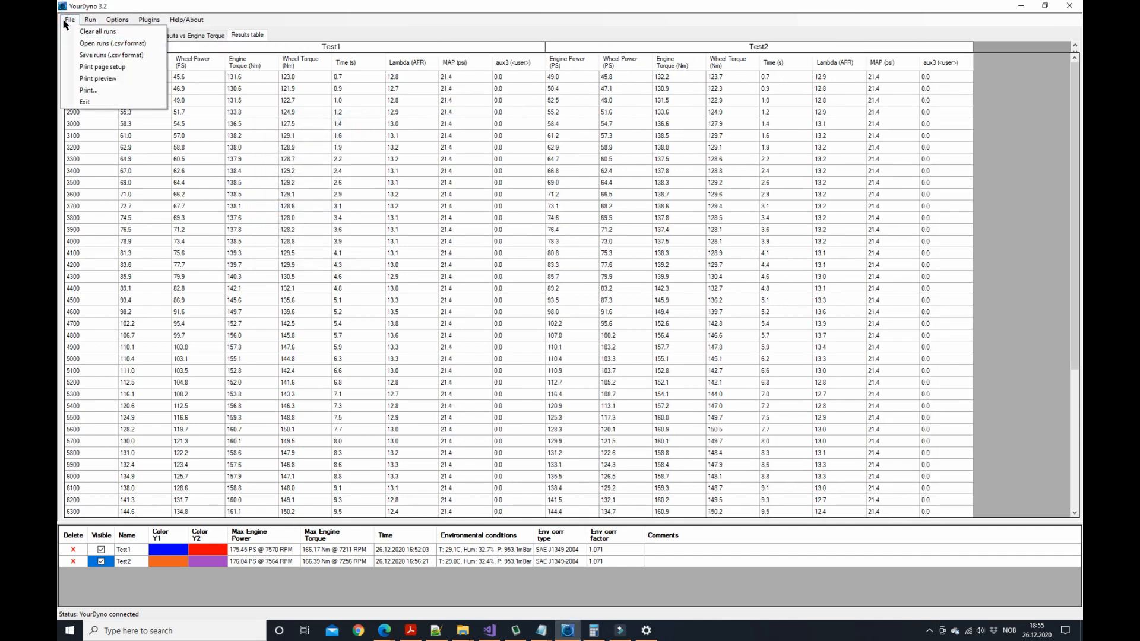
click(98, 78)
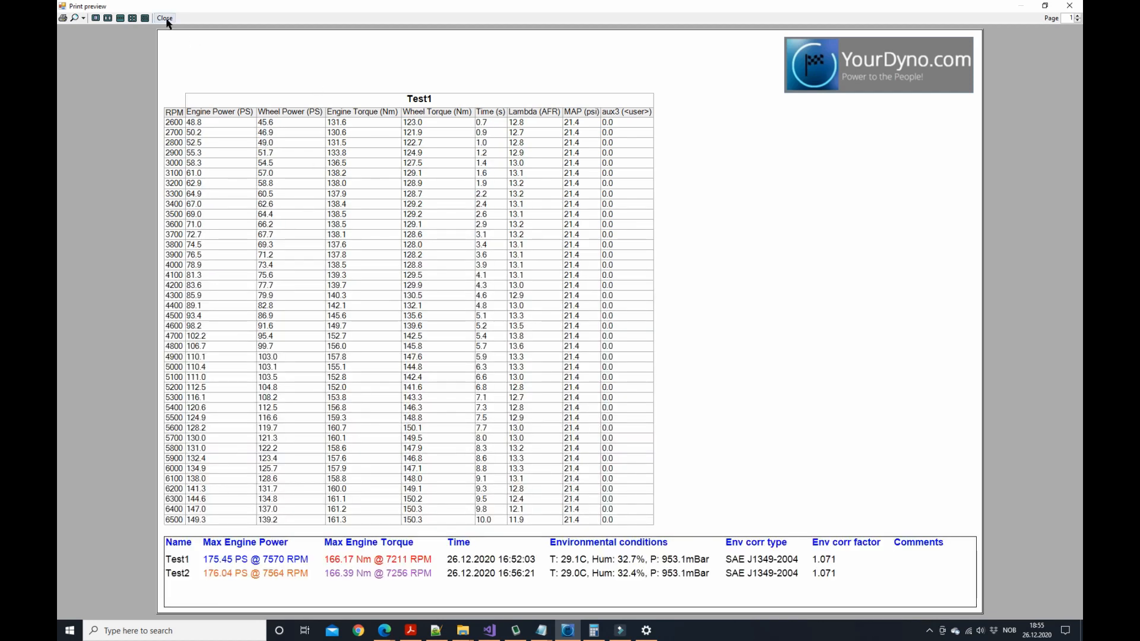
click(164, 18)
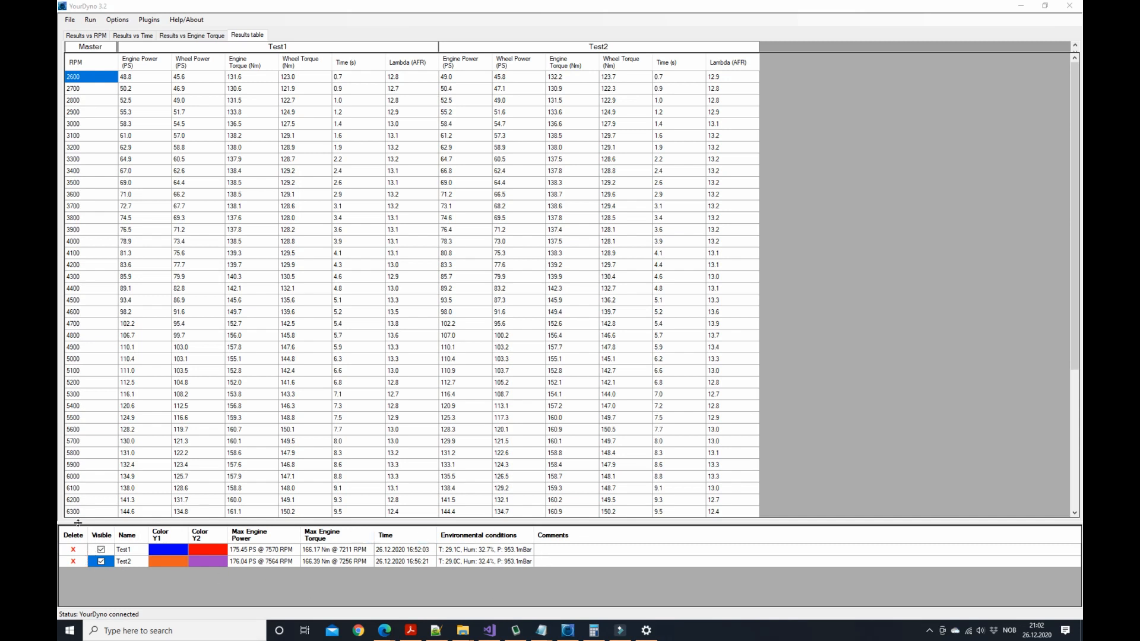
mouse_move(243, 591)
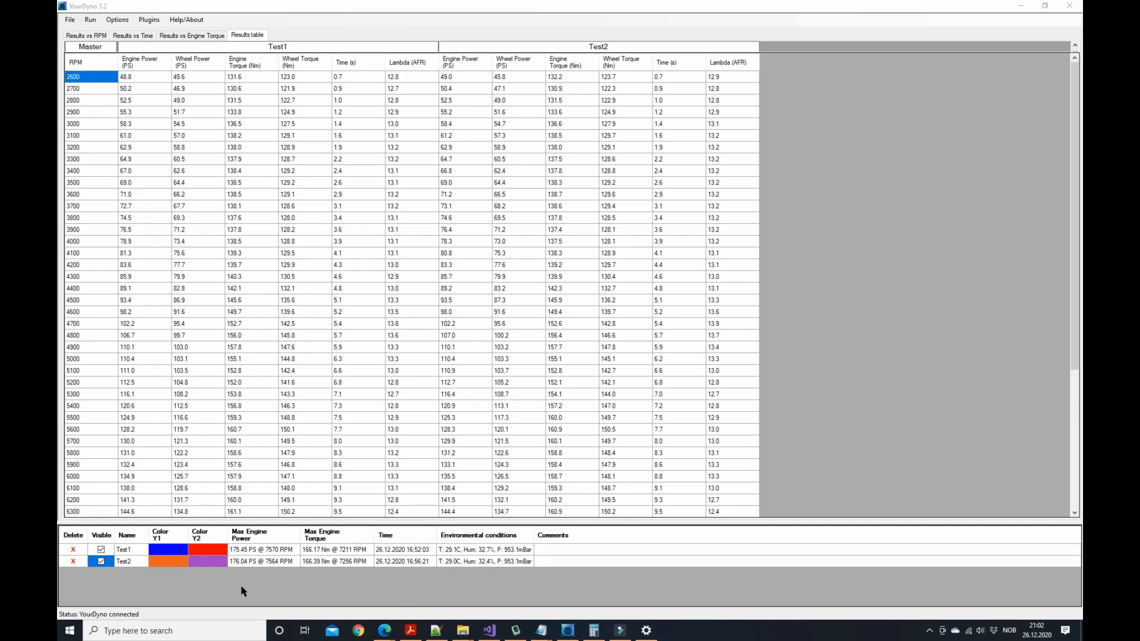
mouse_move(593, 556)
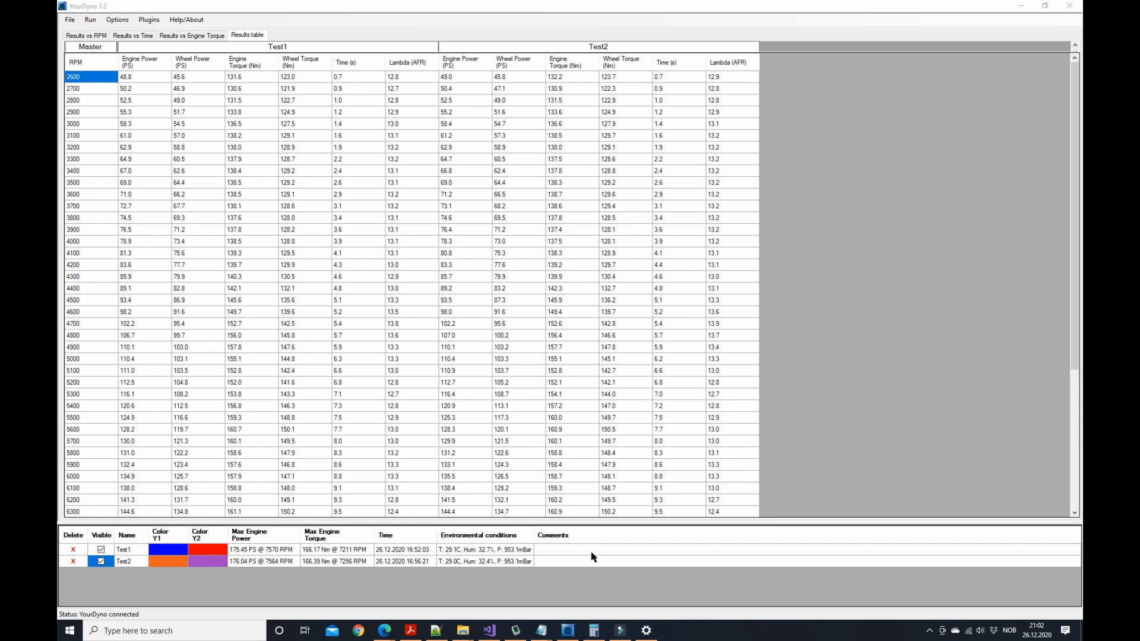
Turn on Environmental conditions and Env correction type in the summary's column list.
right_click(593, 556)
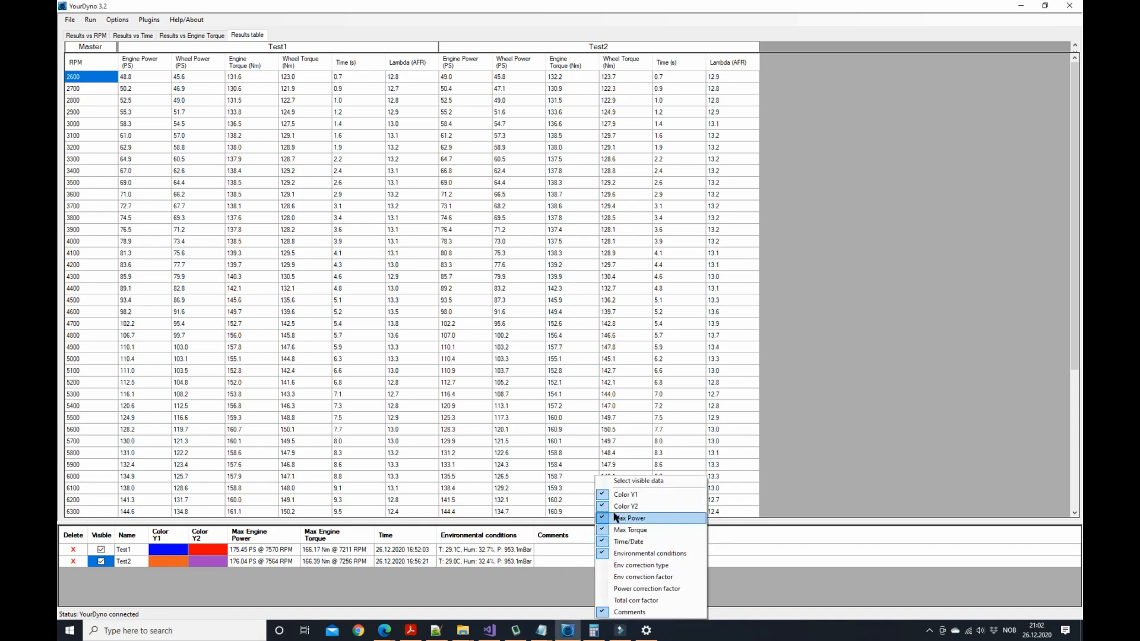
mouse_move(635, 600)
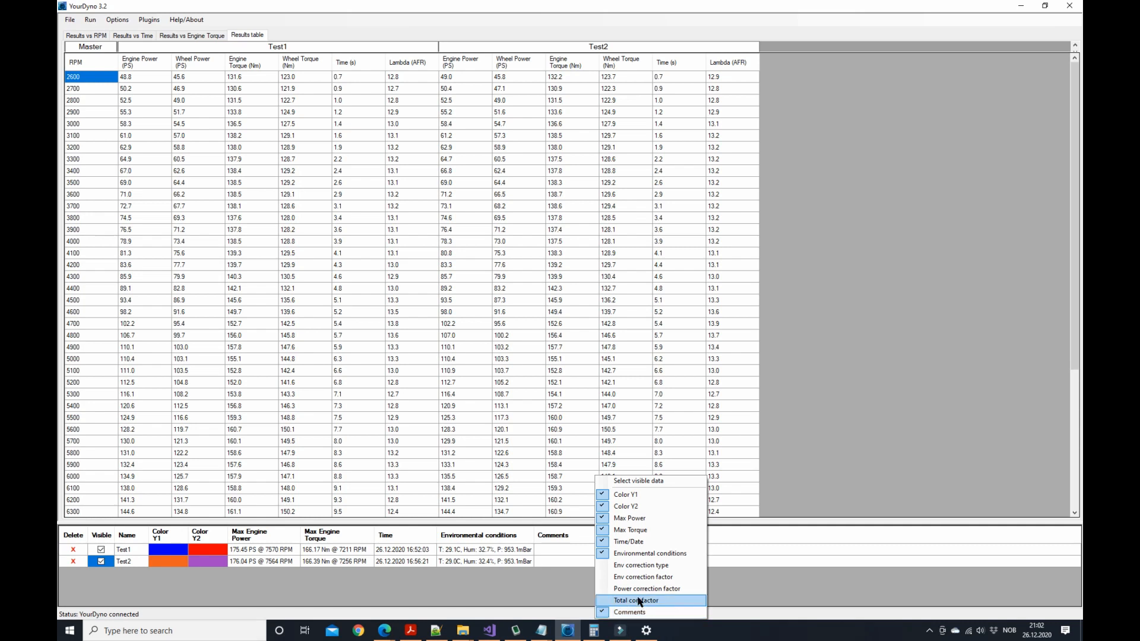
mouse_move(487, 608)
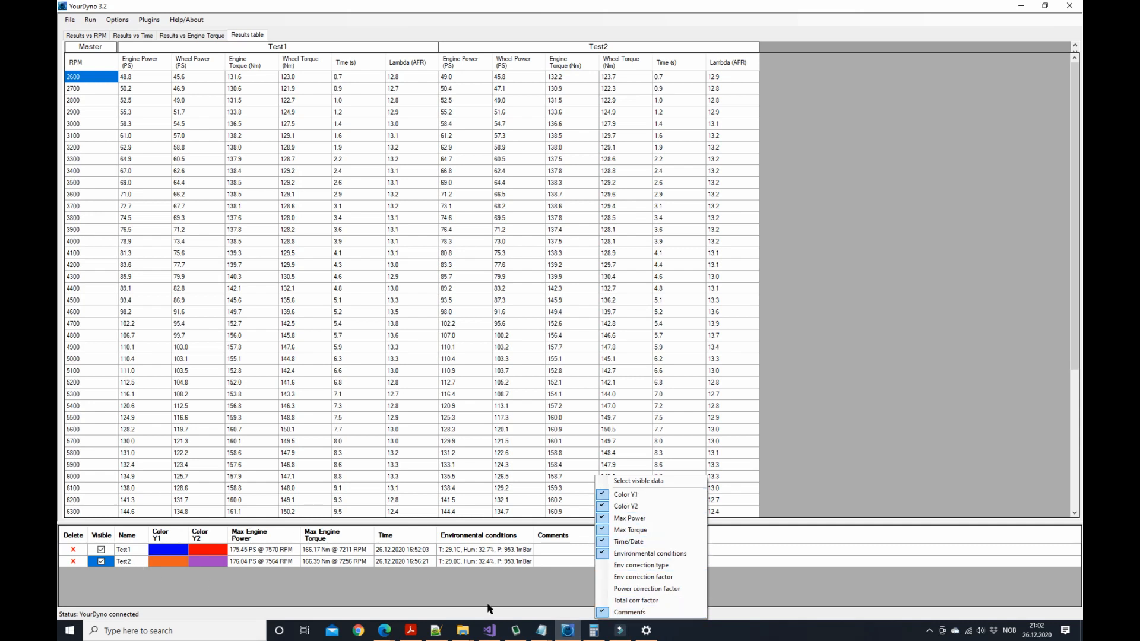
click(650, 553)
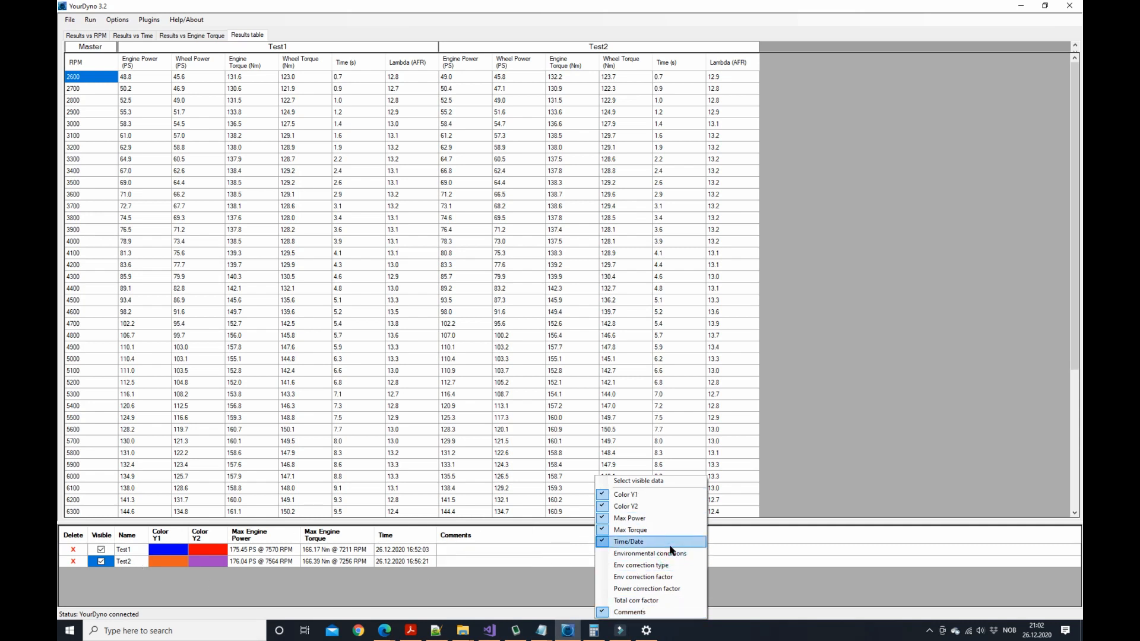
mouse_move(649, 553)
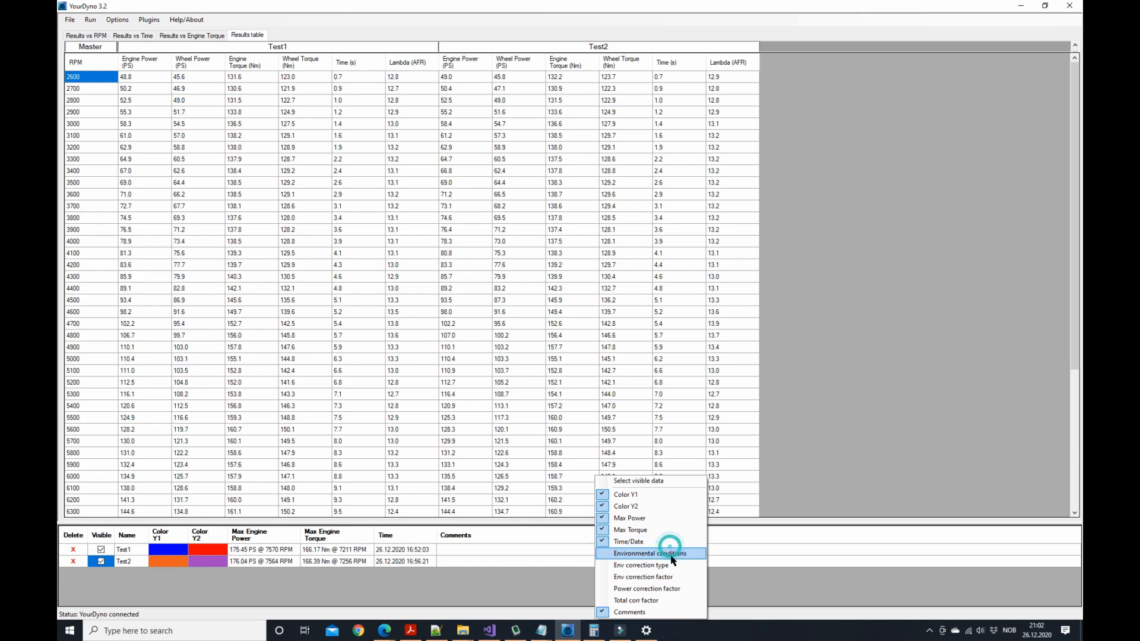
click(649, 553)
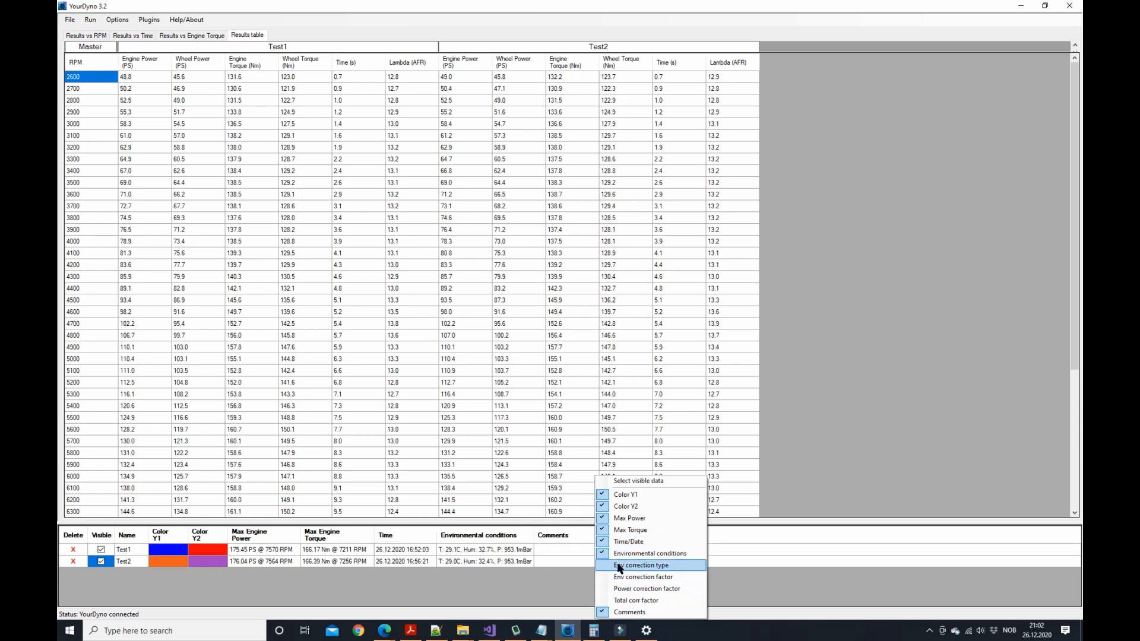
mouse_move(650, 569)
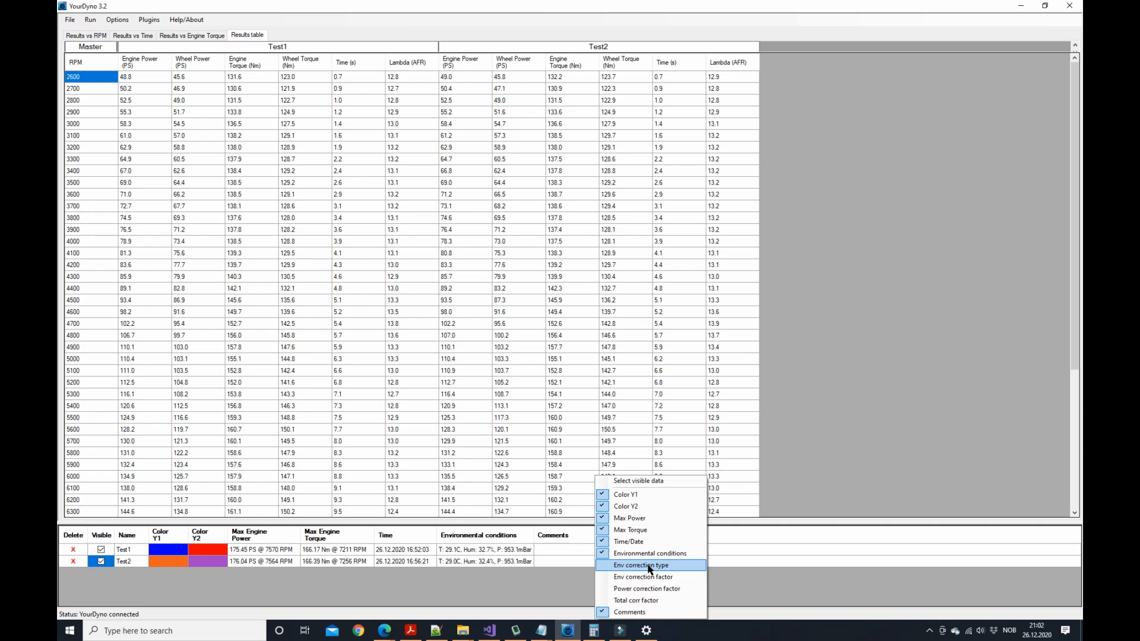
click(641, 564)
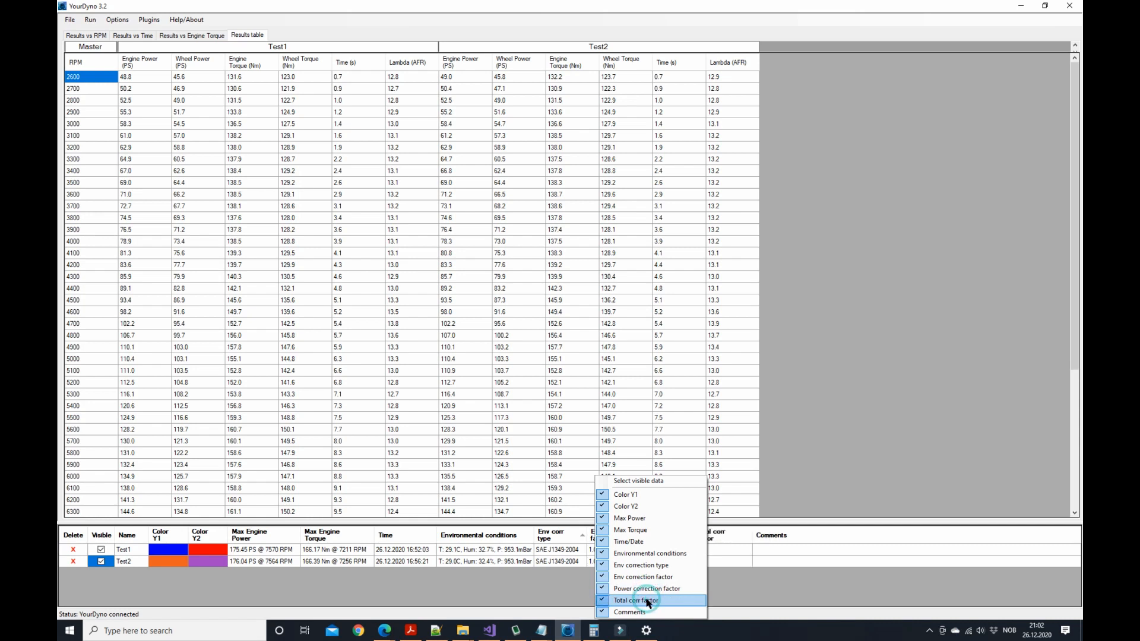
mouse_move(548, 592)
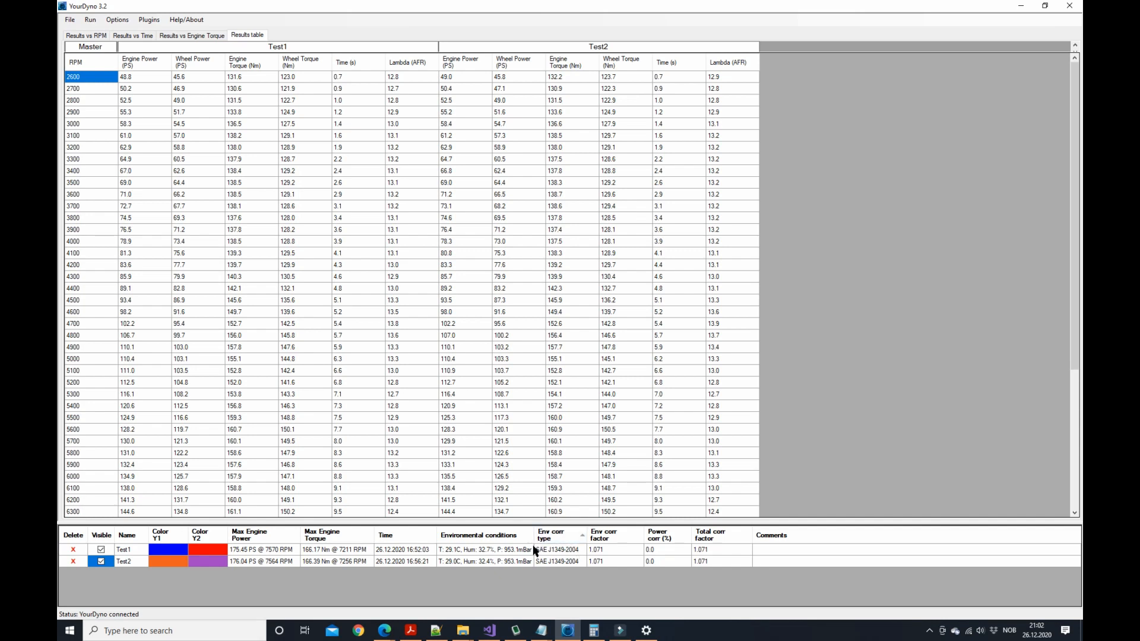
mouse_move(543, 553)
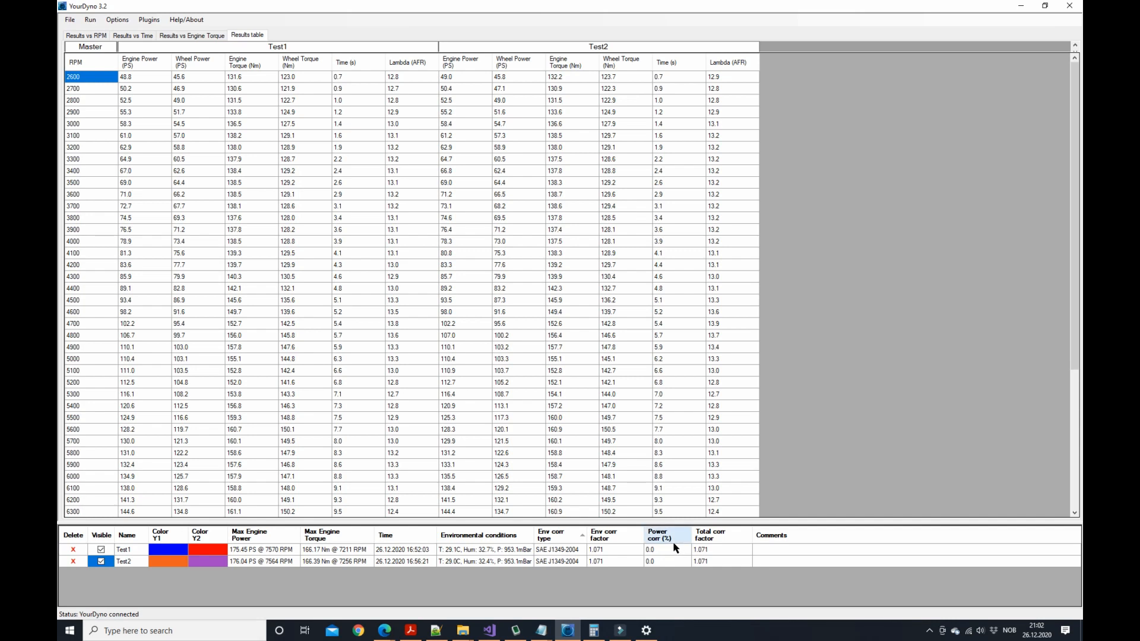
mouse_move(720, 550)
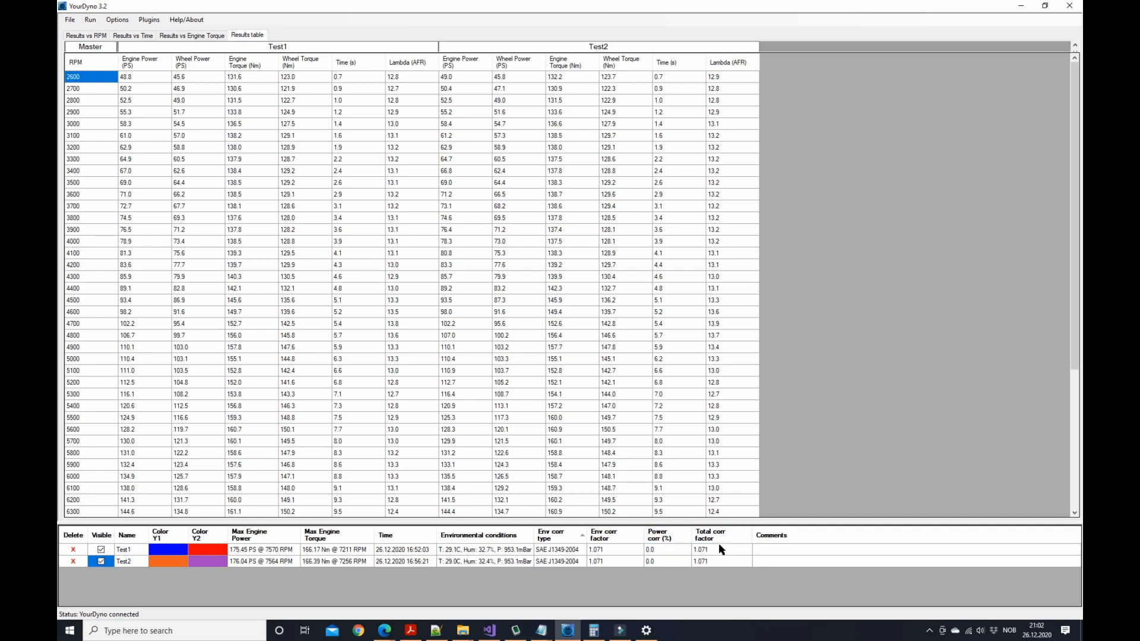
Hide the Env, Power and Total correction factor columns, then re-sort runs oldest first by Time.
right_click(710, 538)
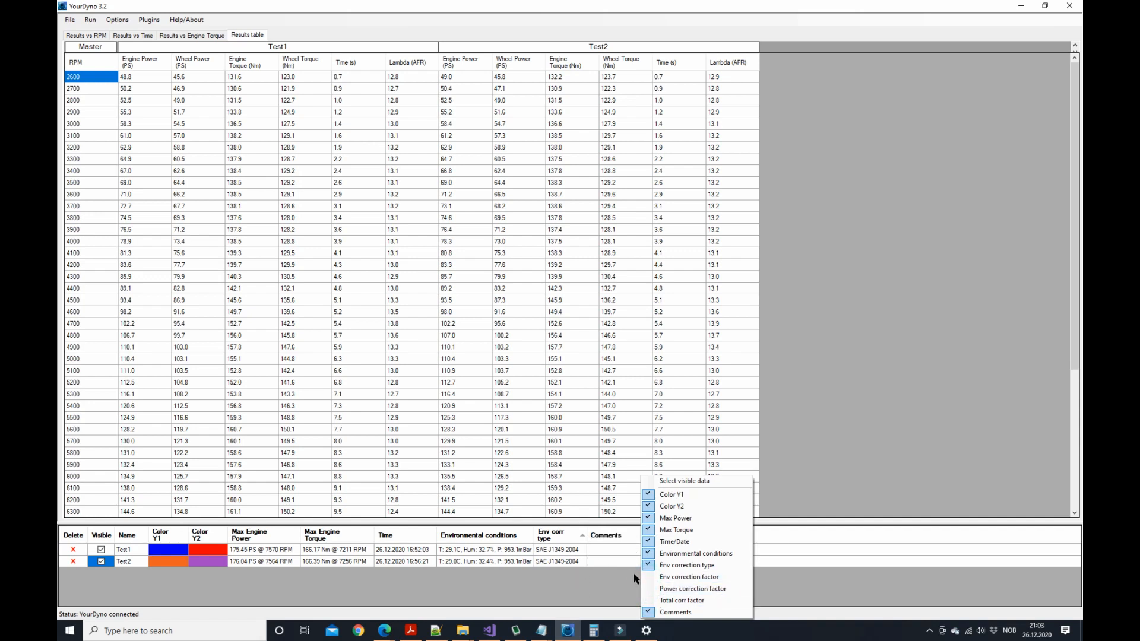
click(618, 586)
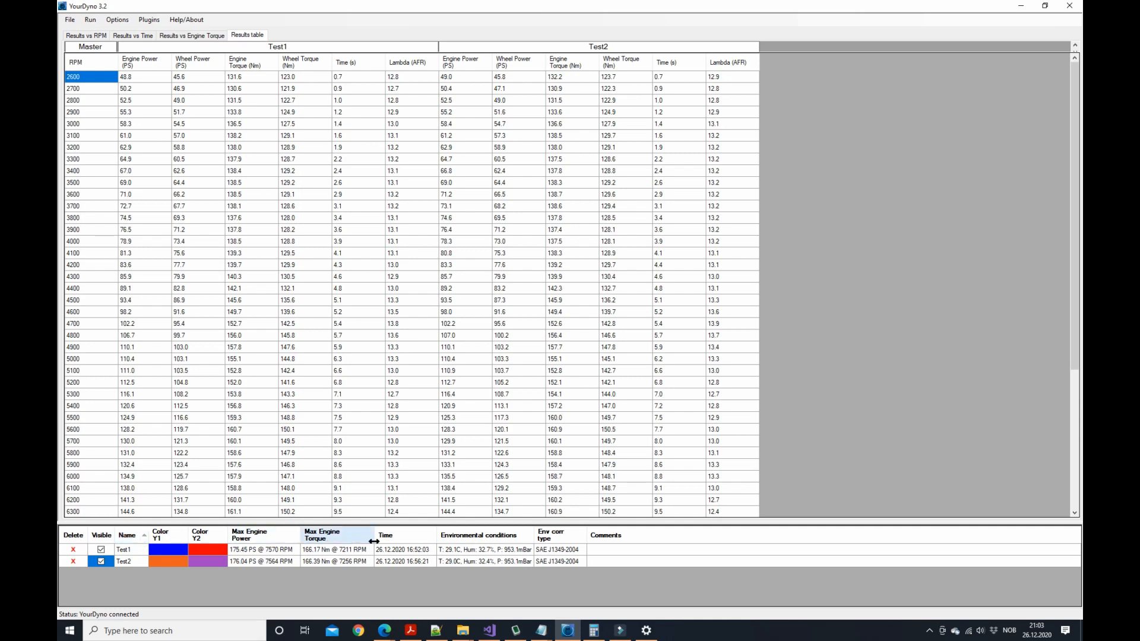
click(385, 535)
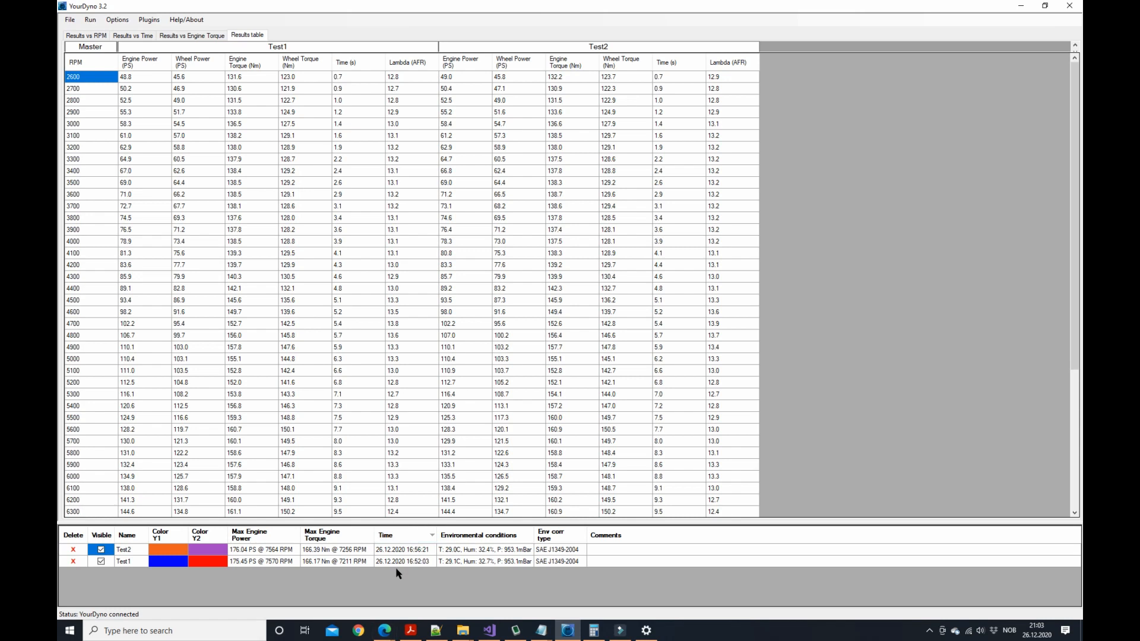
mouse_move(347, 547)
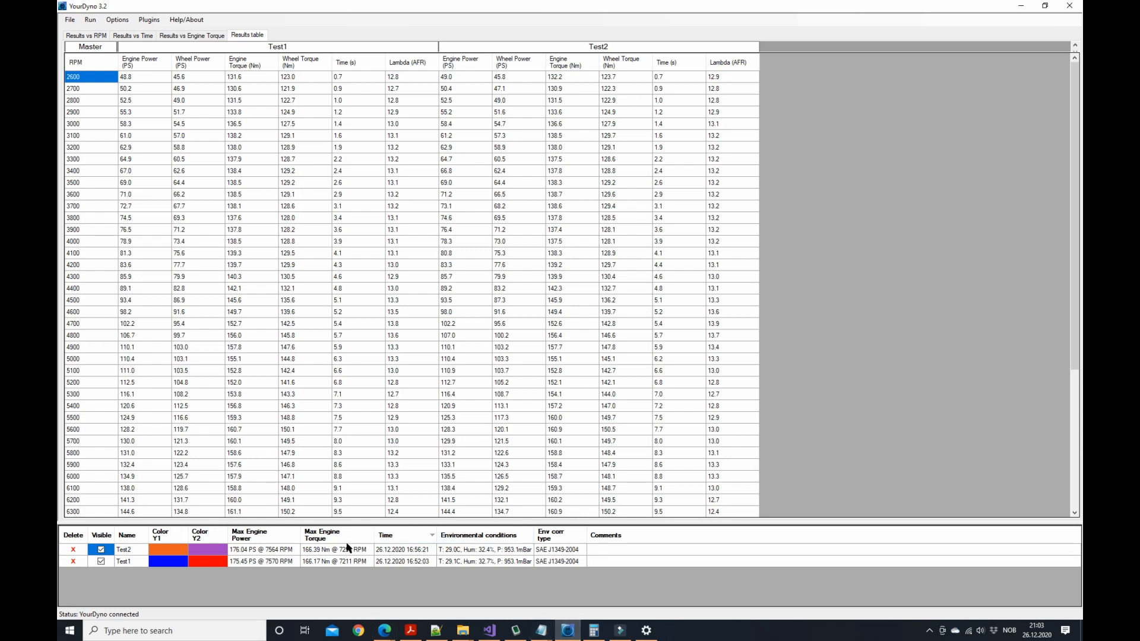
click(385, 535)
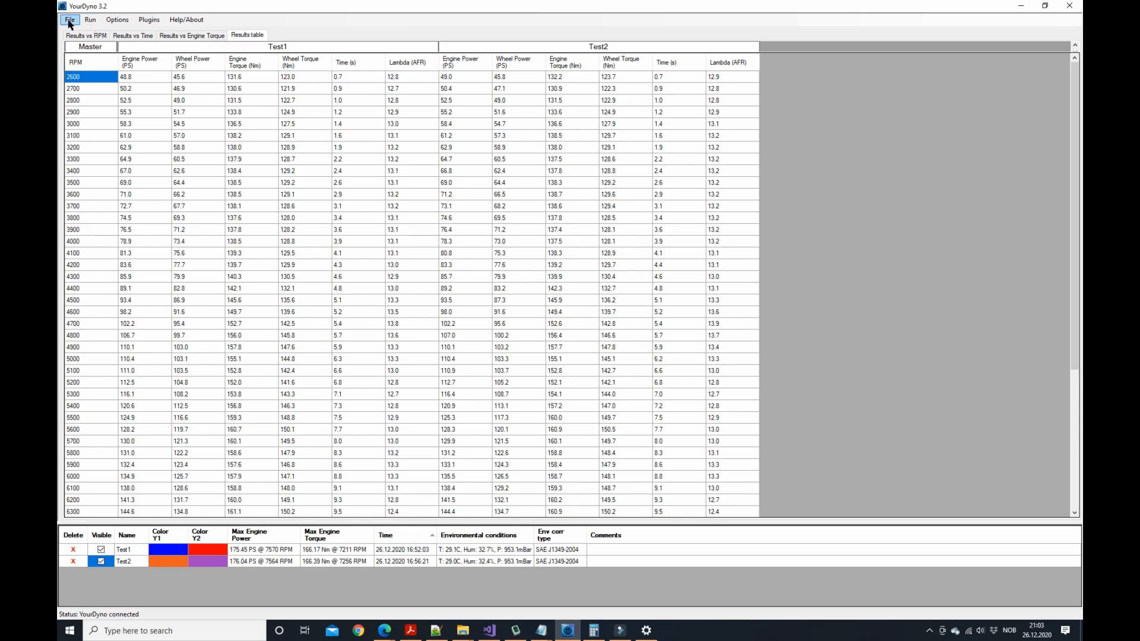
click(69, 19)
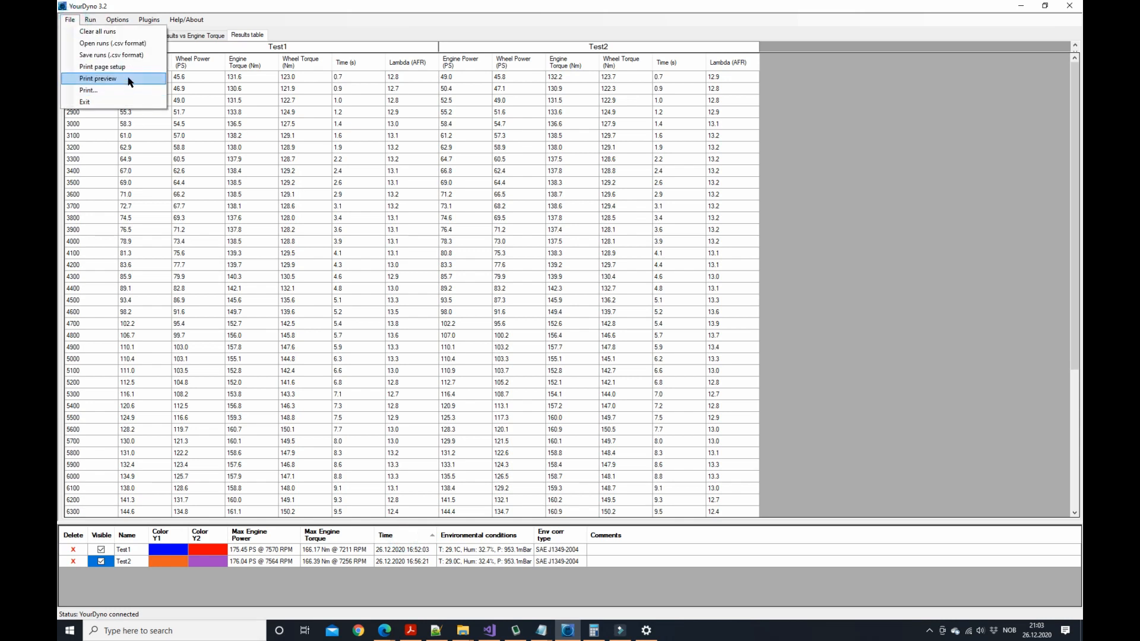
click(97, 78)
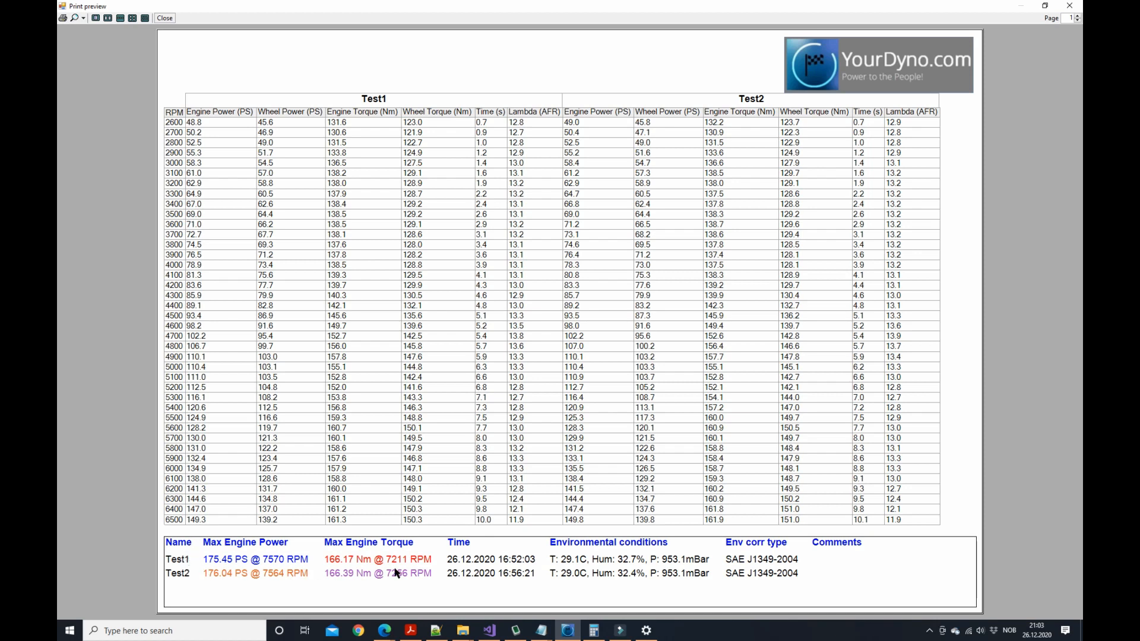
mouse_move(305, 137)
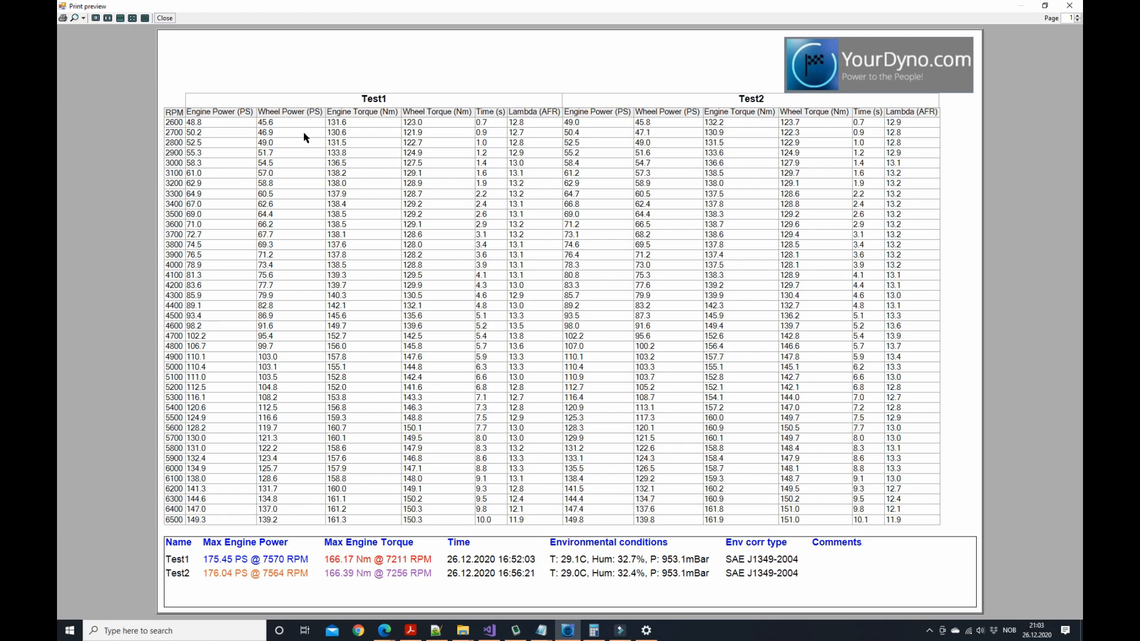
click(164, 17)
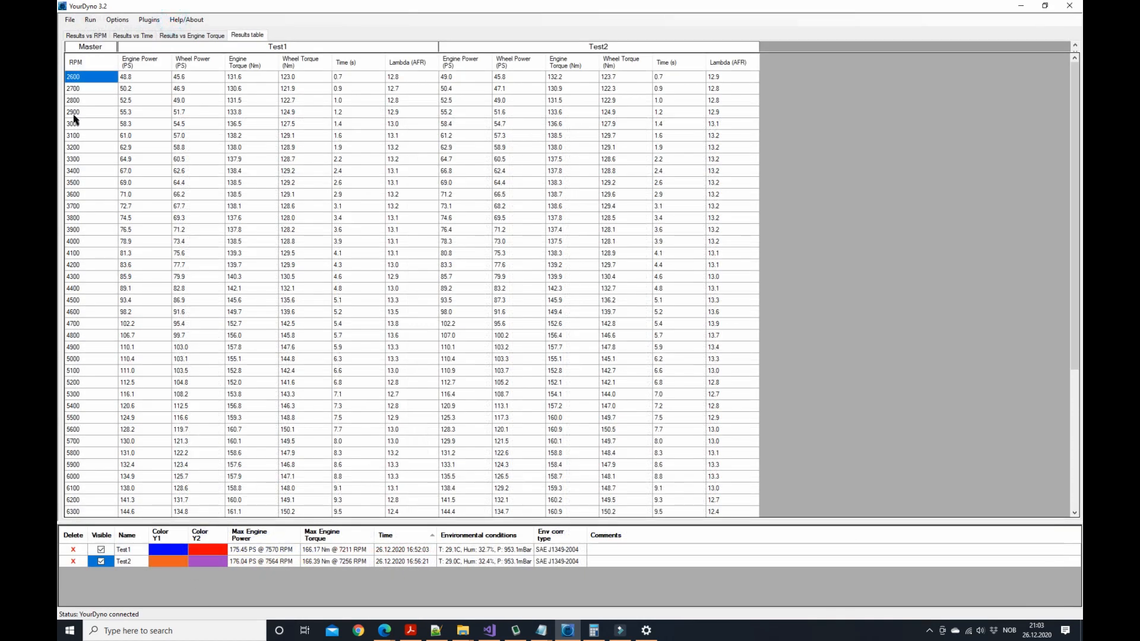
click(85, 35)
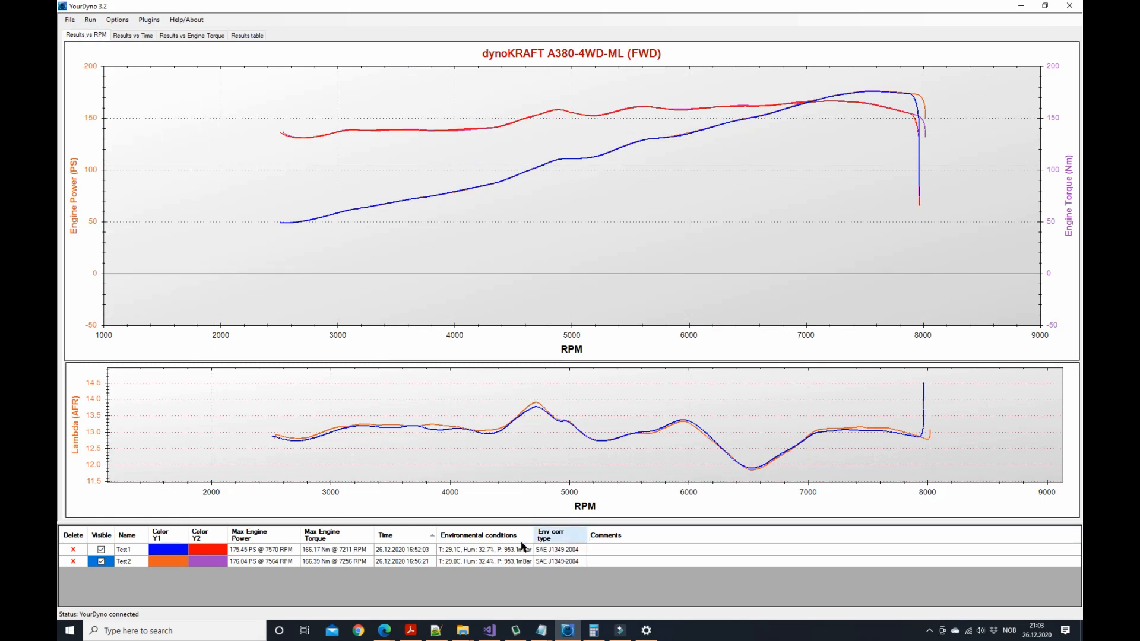
click(70, 20)
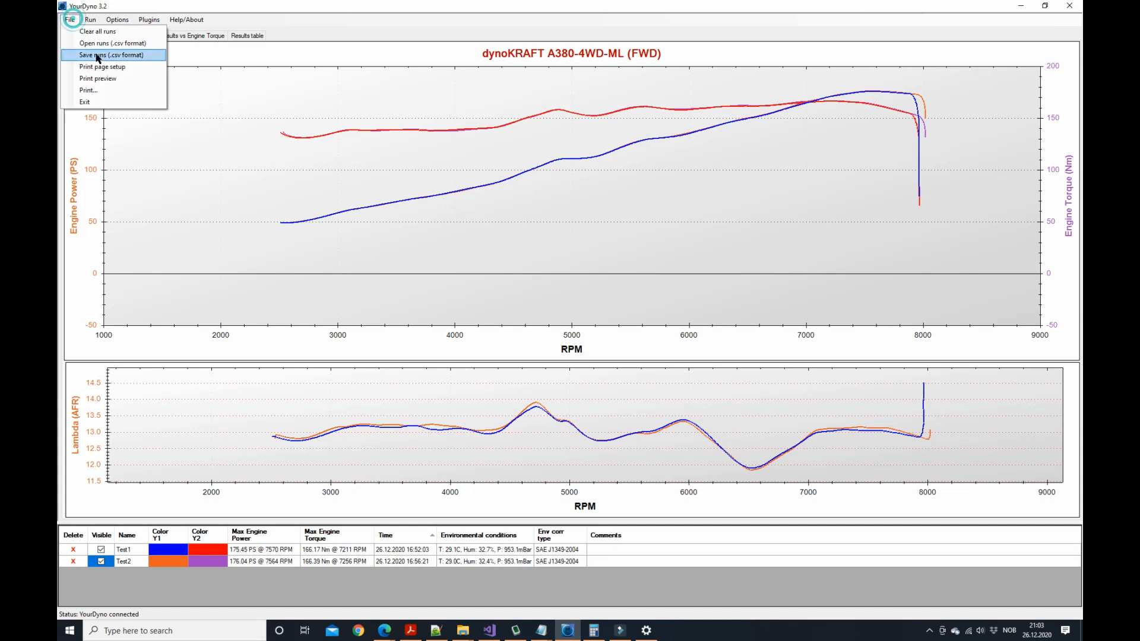
click(97, 77)
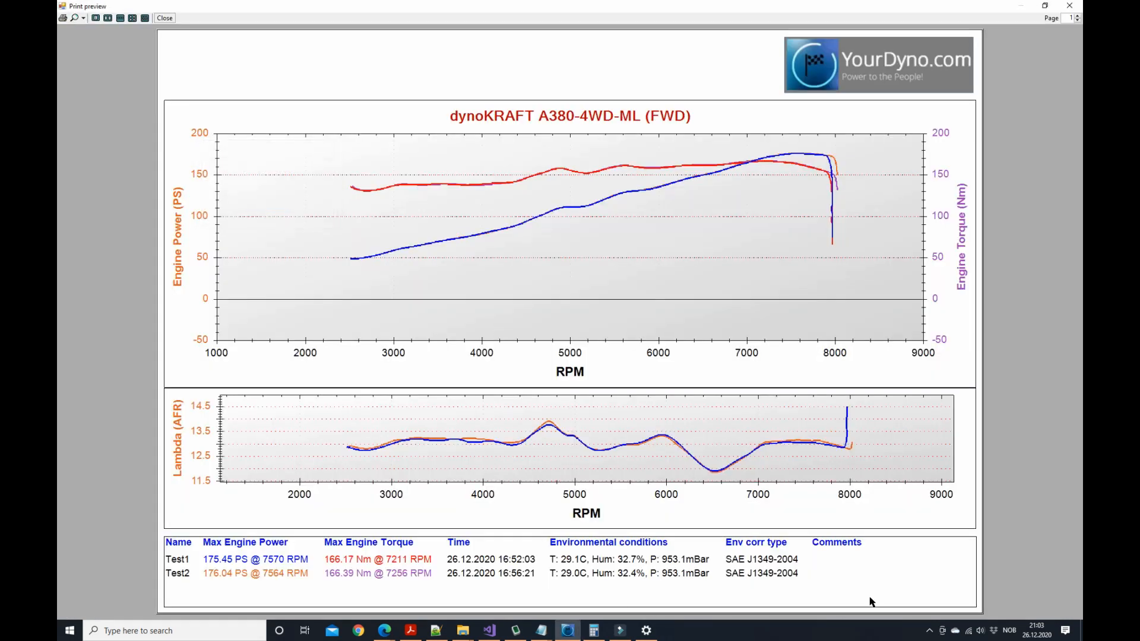
mouse_move(334, 142)
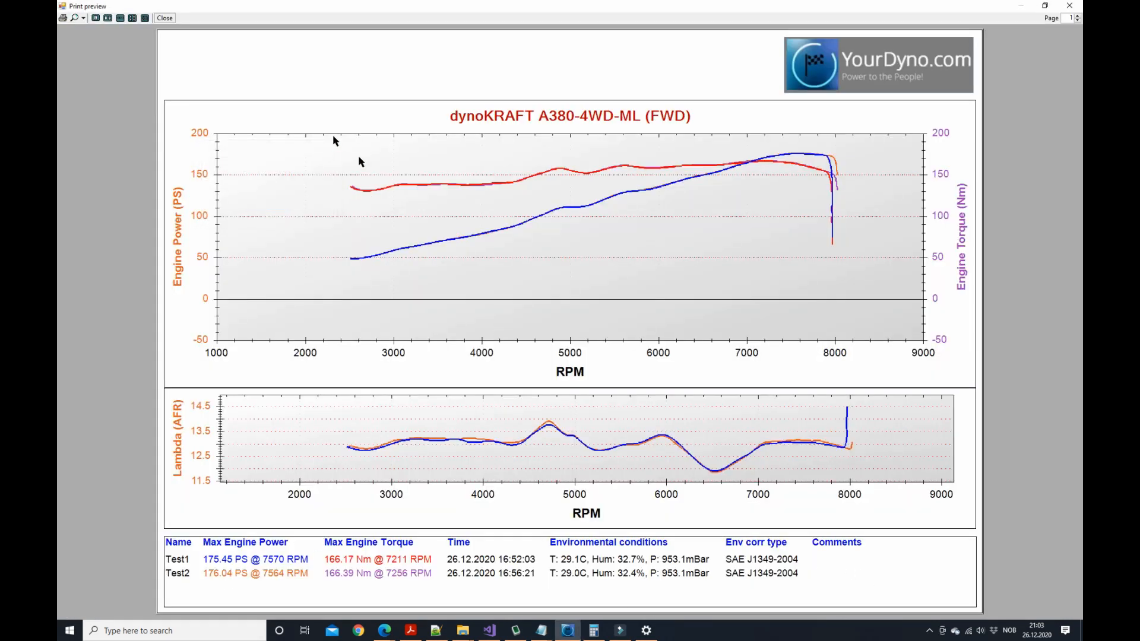
click(164, 17)
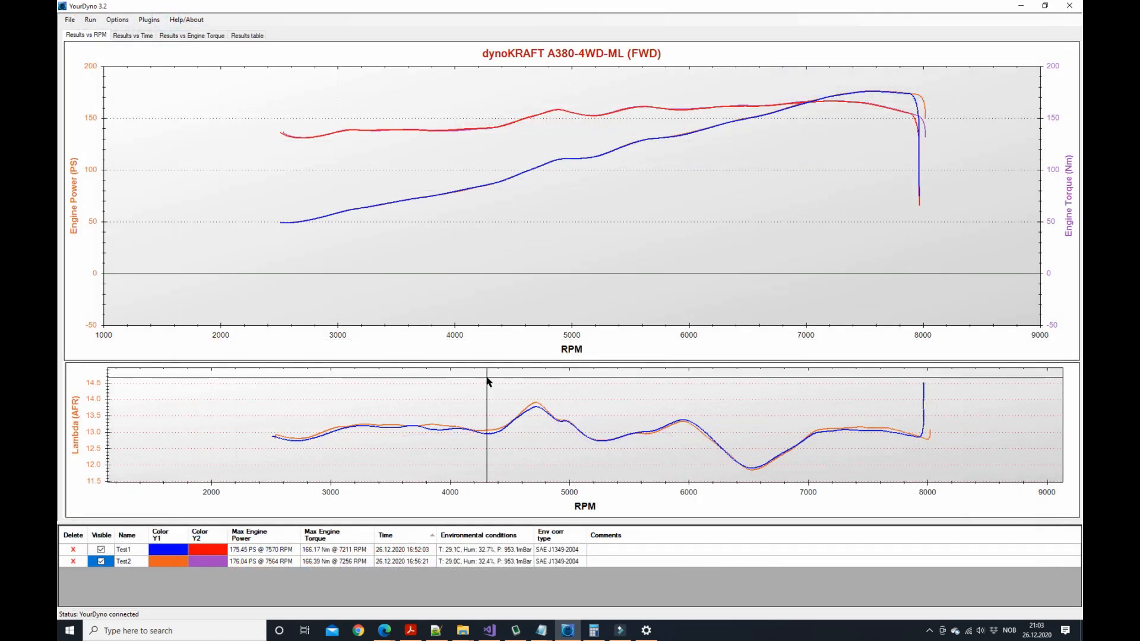
mouse_move(497, 388)
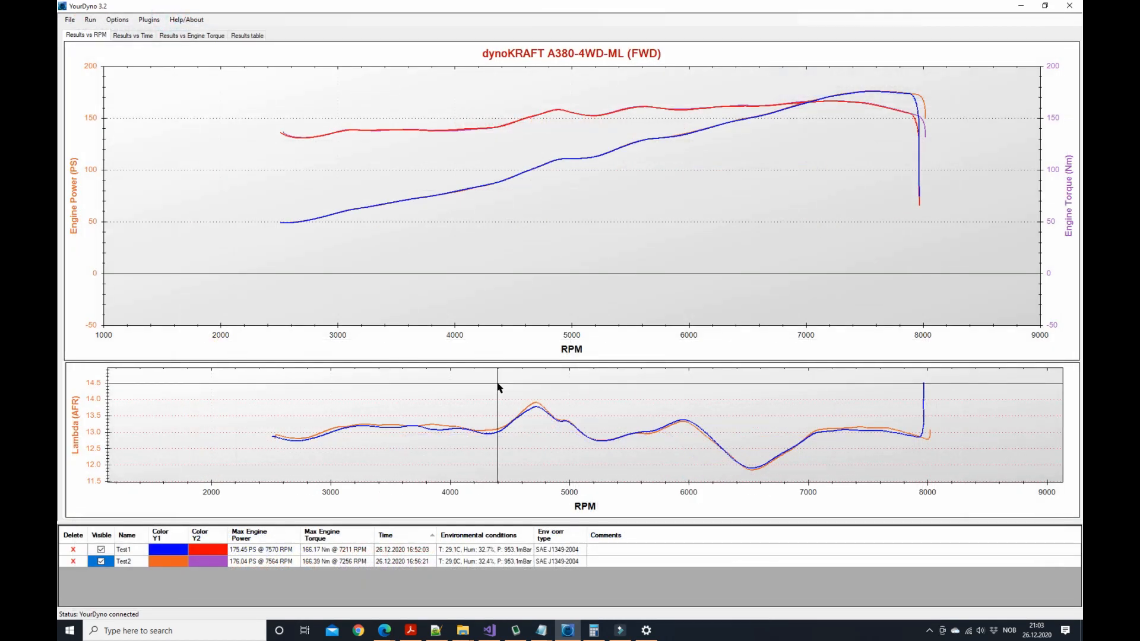
mouse_move(327, 178)
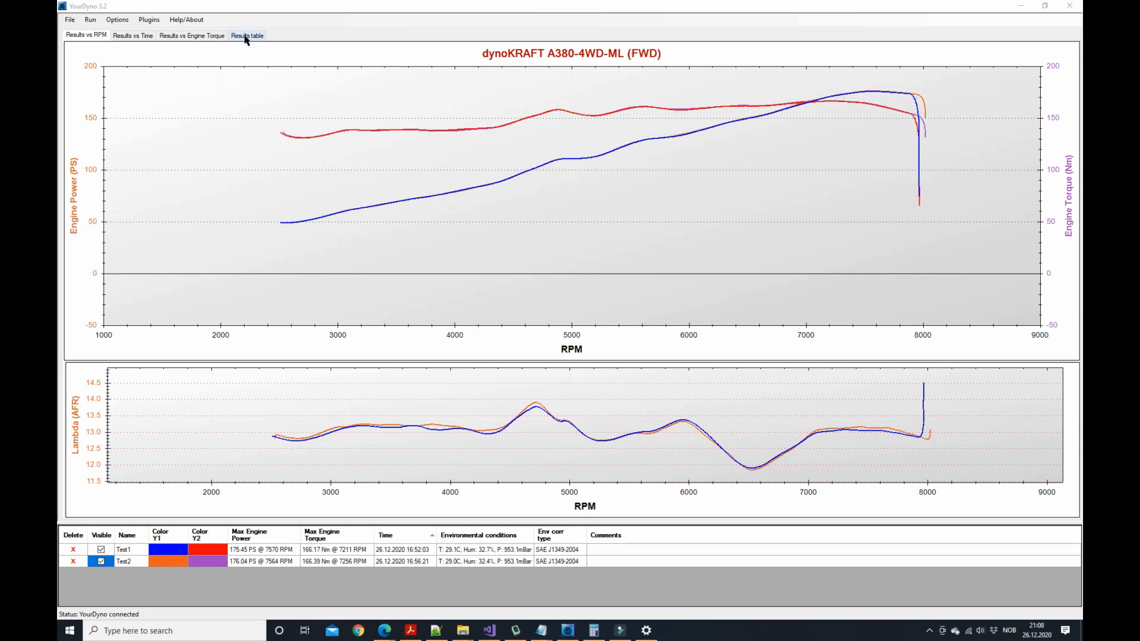
click(246, 35)
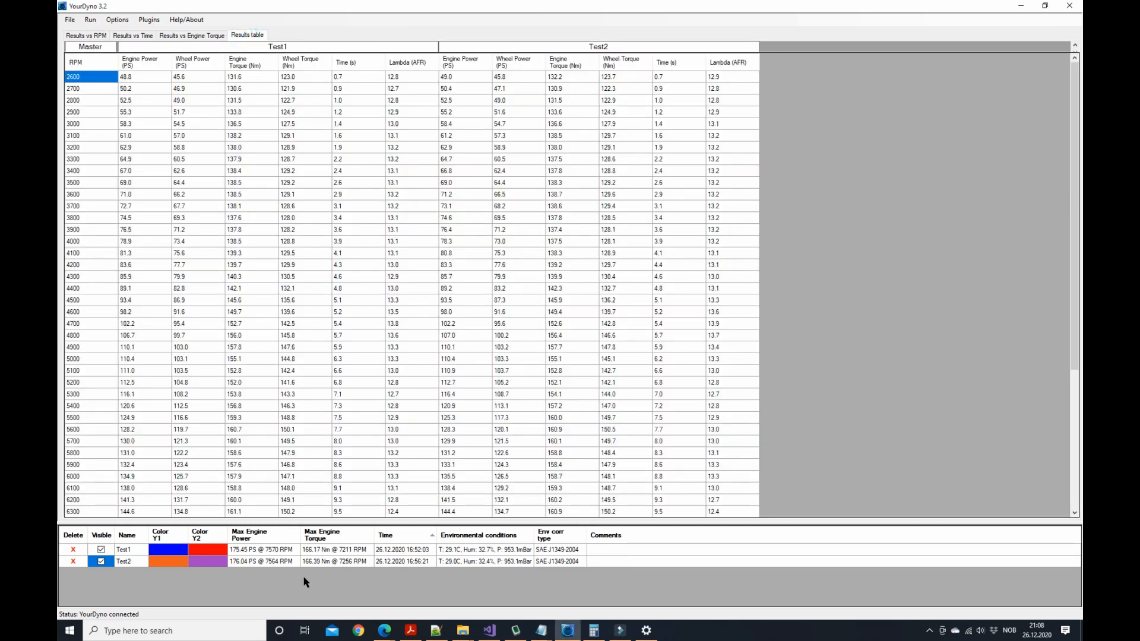